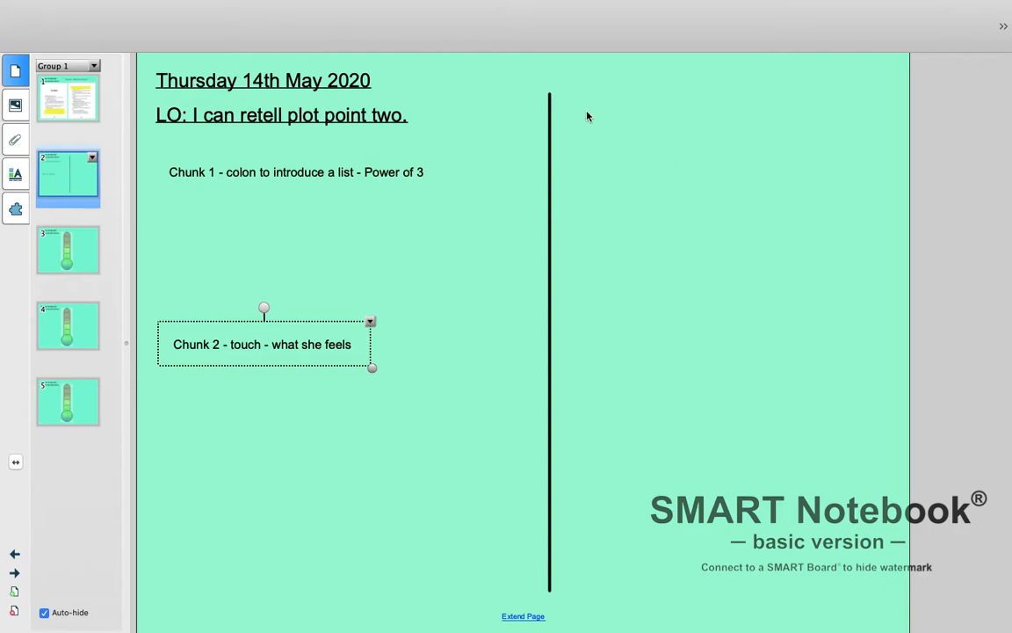
mouse_move(350, 164)
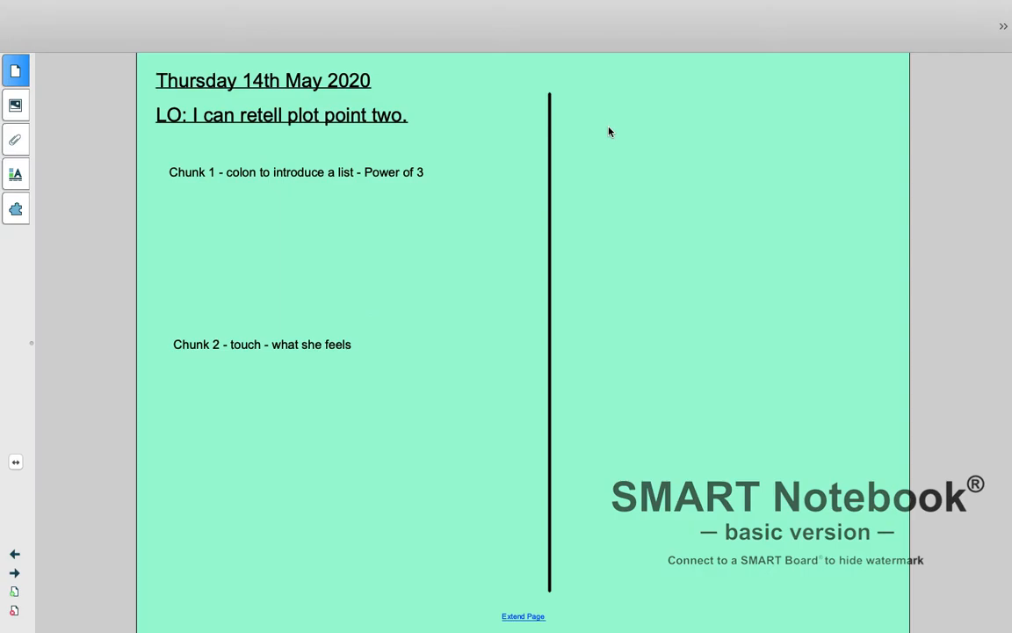
mouse_move(582, 132)
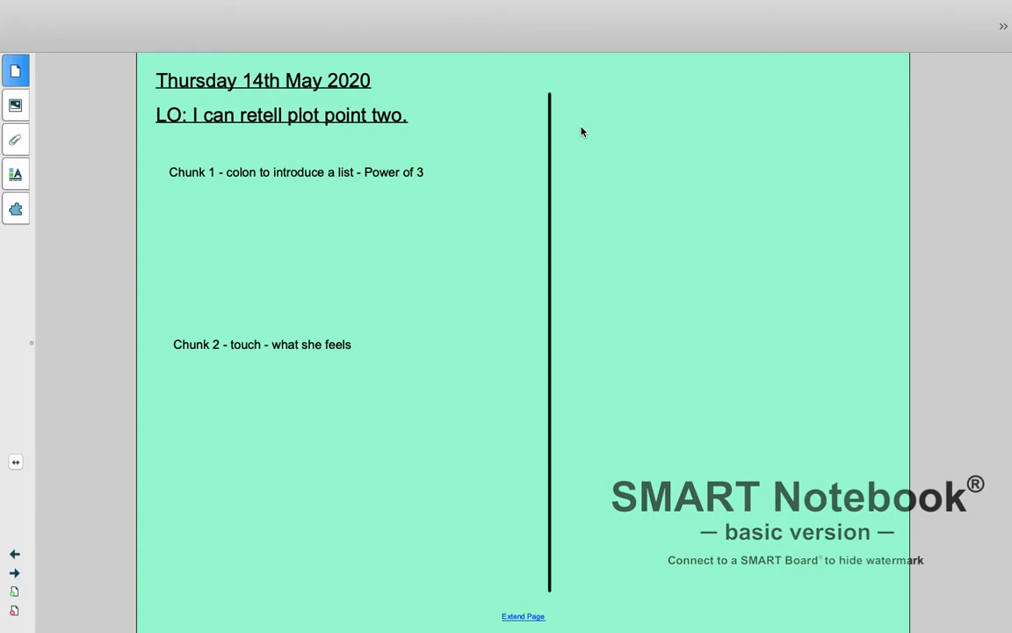
Step: Type 'She hesitated. She hesitated and buttoned up her fluorescent cardigan.' in a widened right-hand text box
text(She hesi)
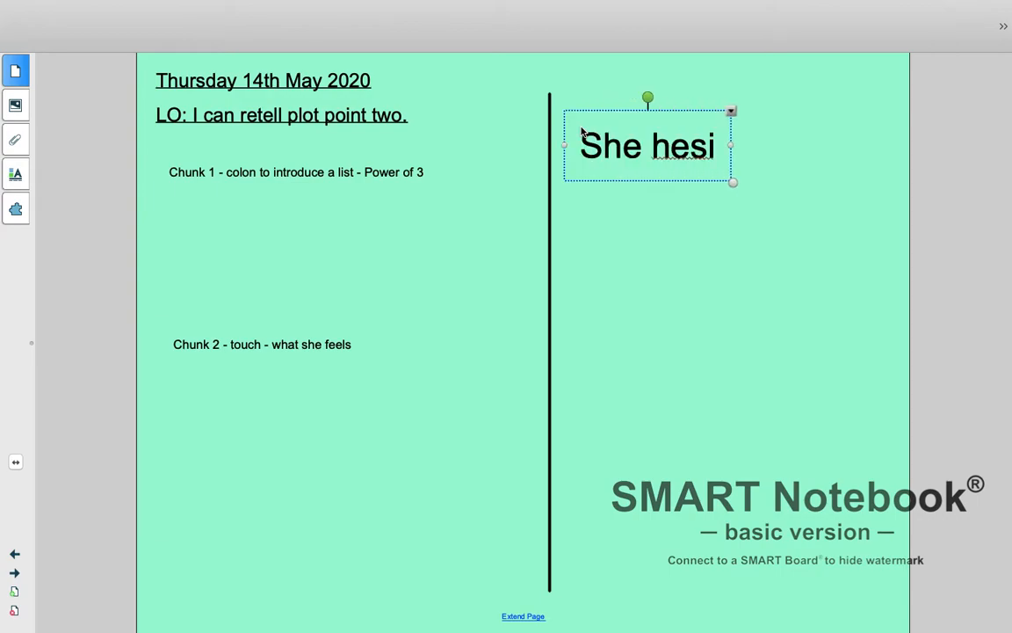
text(tated)
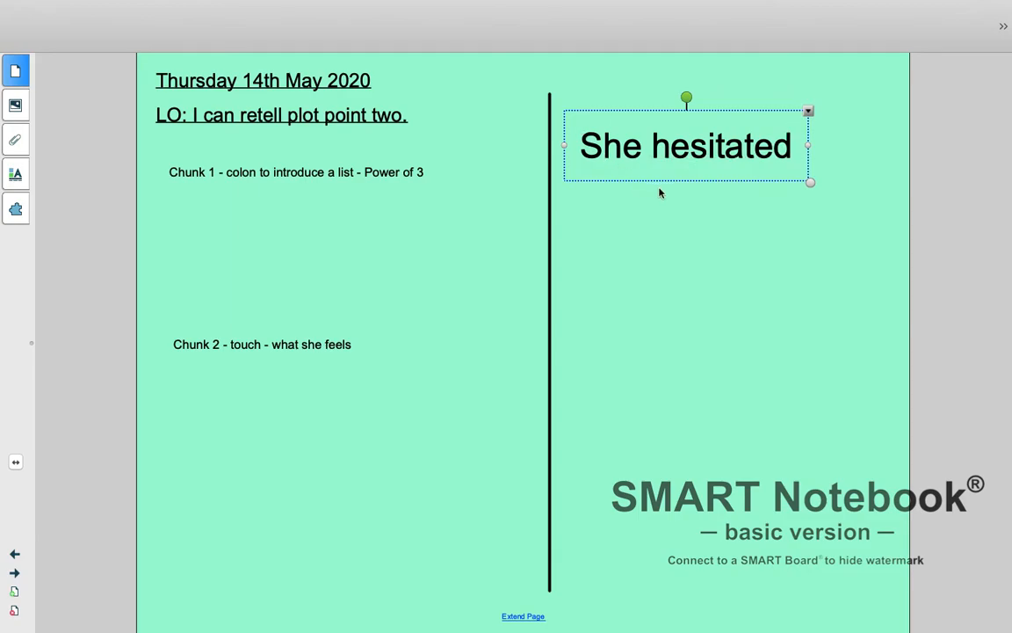
drag(808, 182, 695, 160)
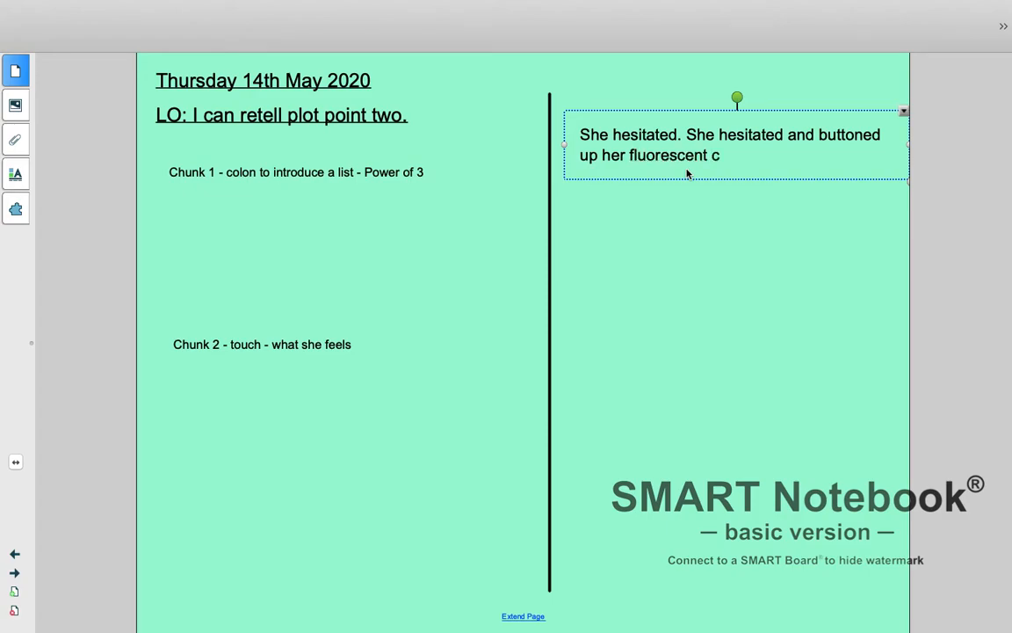
text(ardigan.)
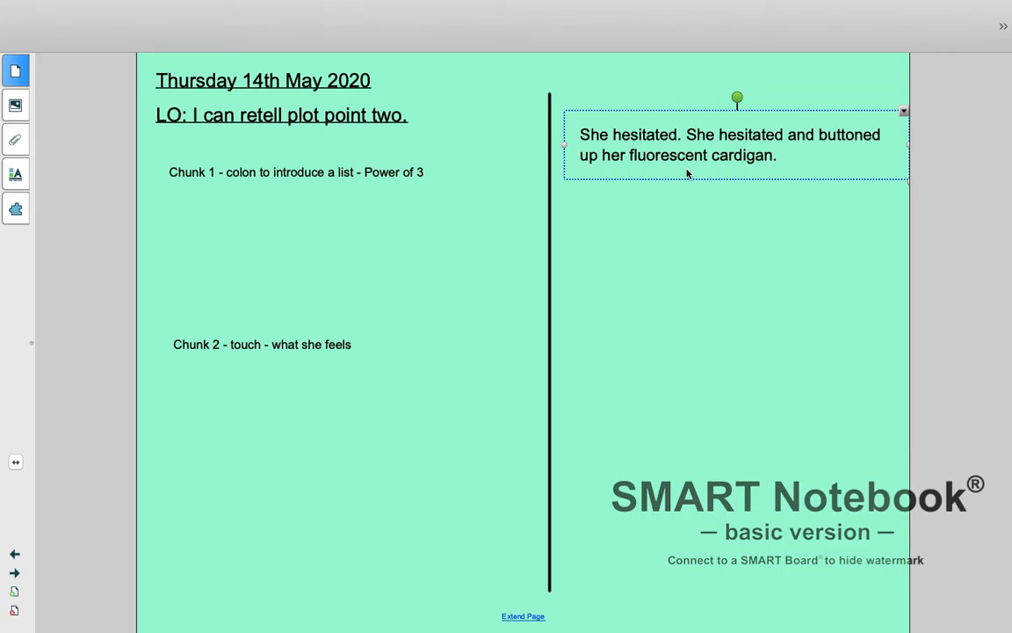
mouse_move(182, 164)
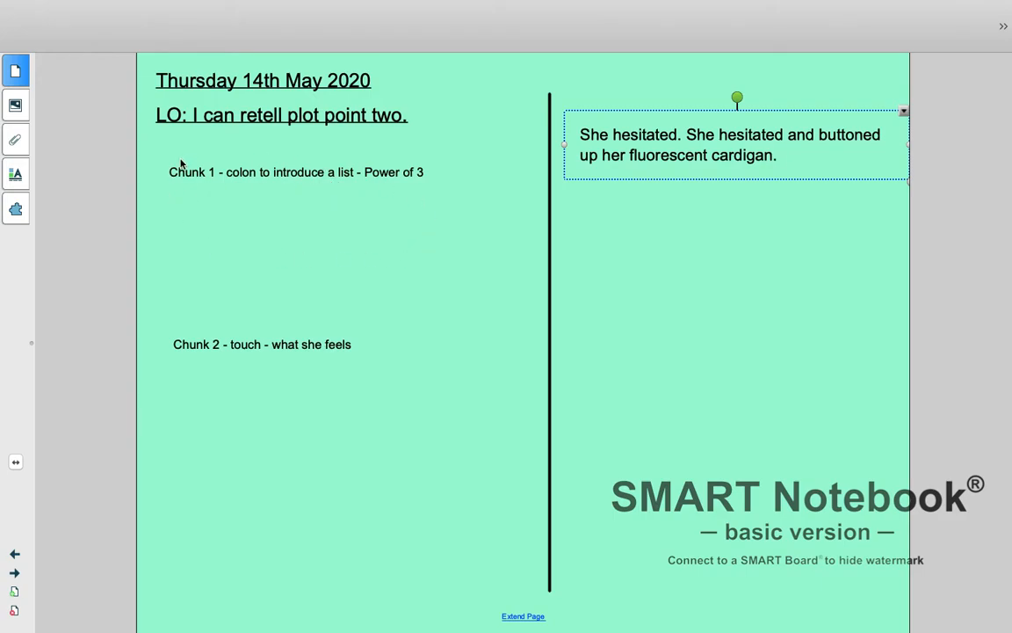
mouse_move(319, 165)
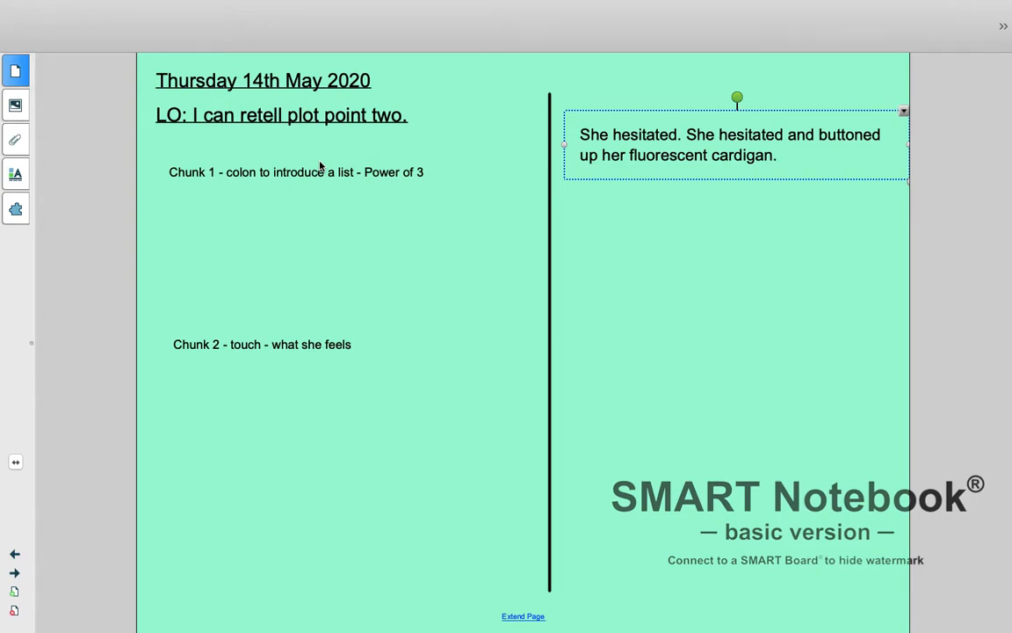
click(307, 237)
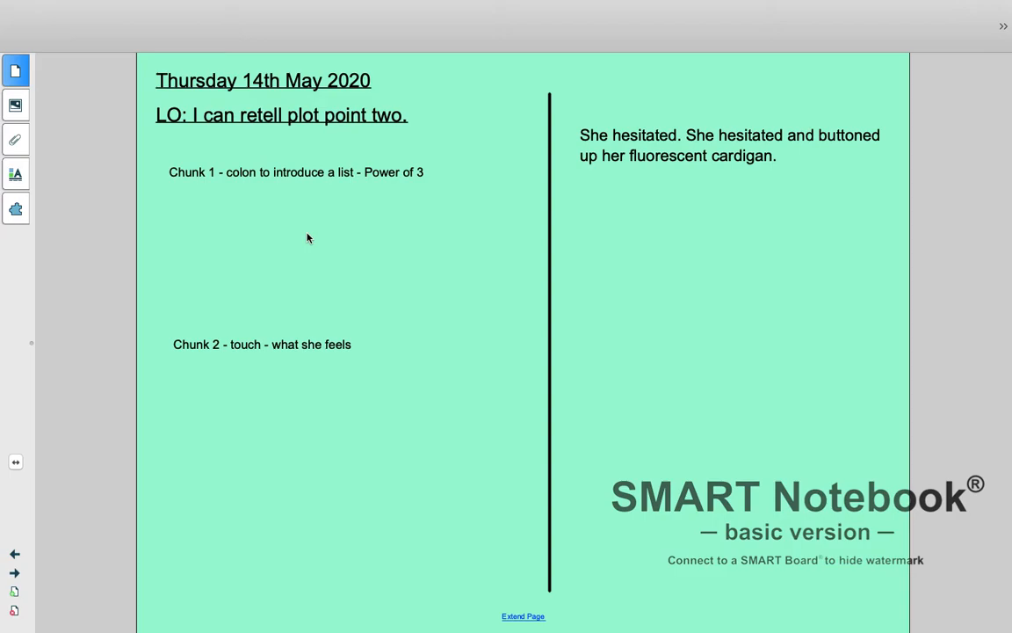
Step: Add movement words jump, twist, hop, run, turn and tiptoe as separate text boxes, arranged near Chunk 2
text(jump)
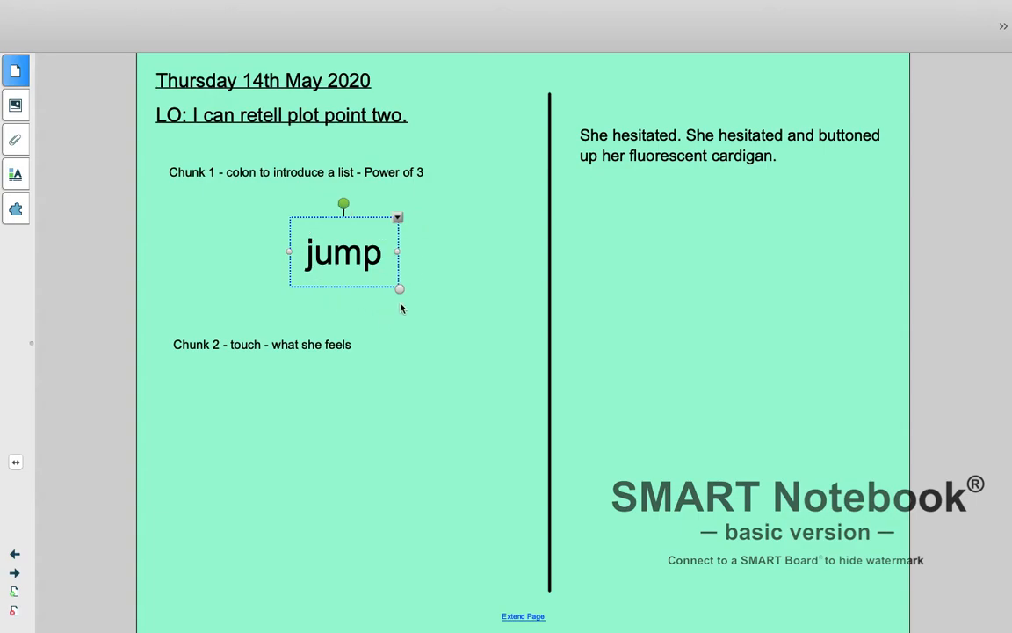
click(433, 282)
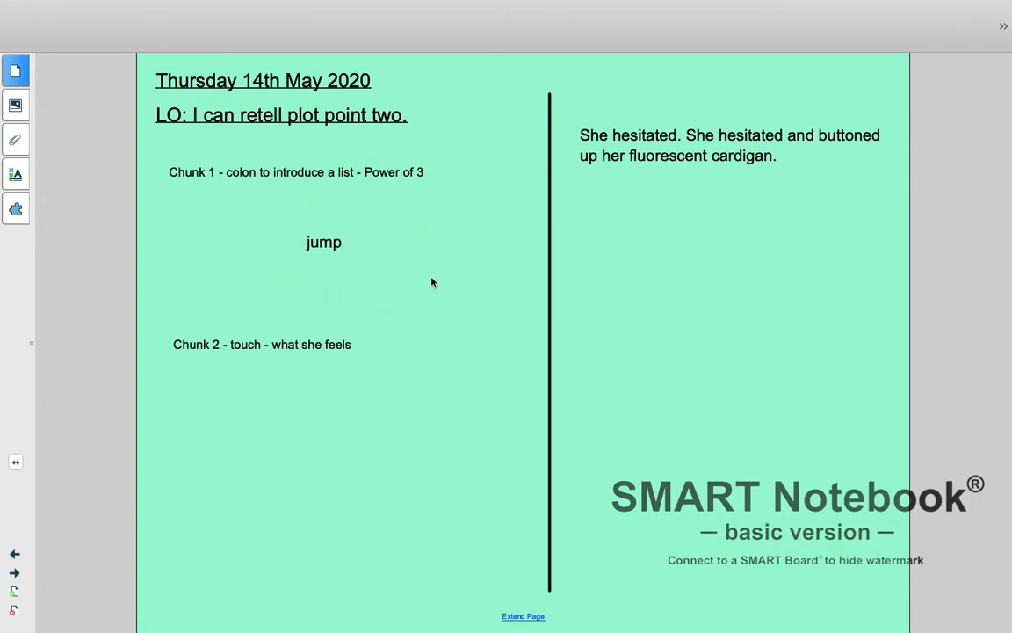
text(twist)
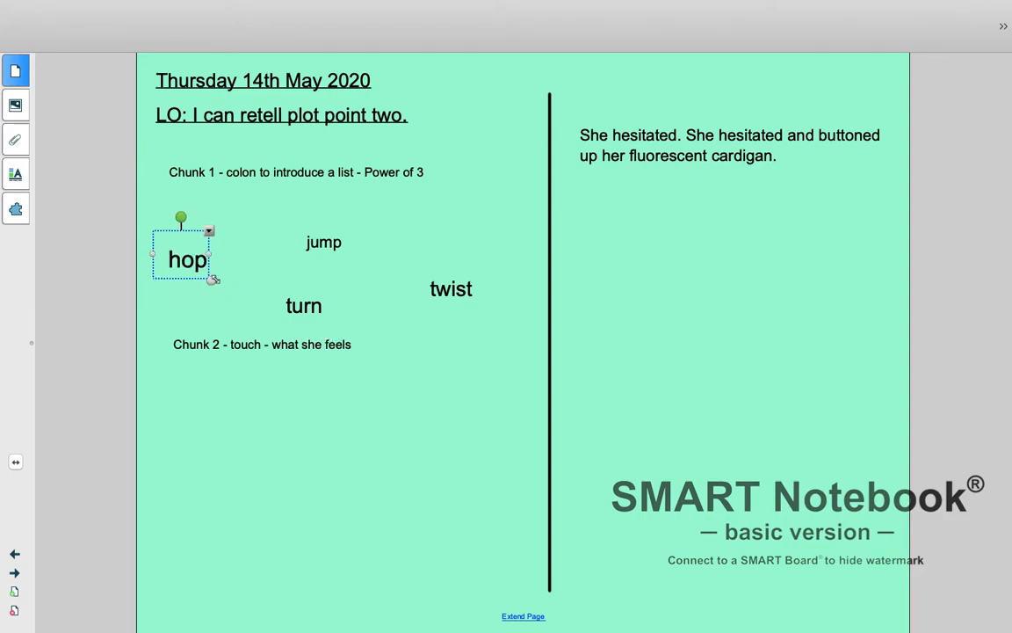
drag(187, 259, 470, 246)
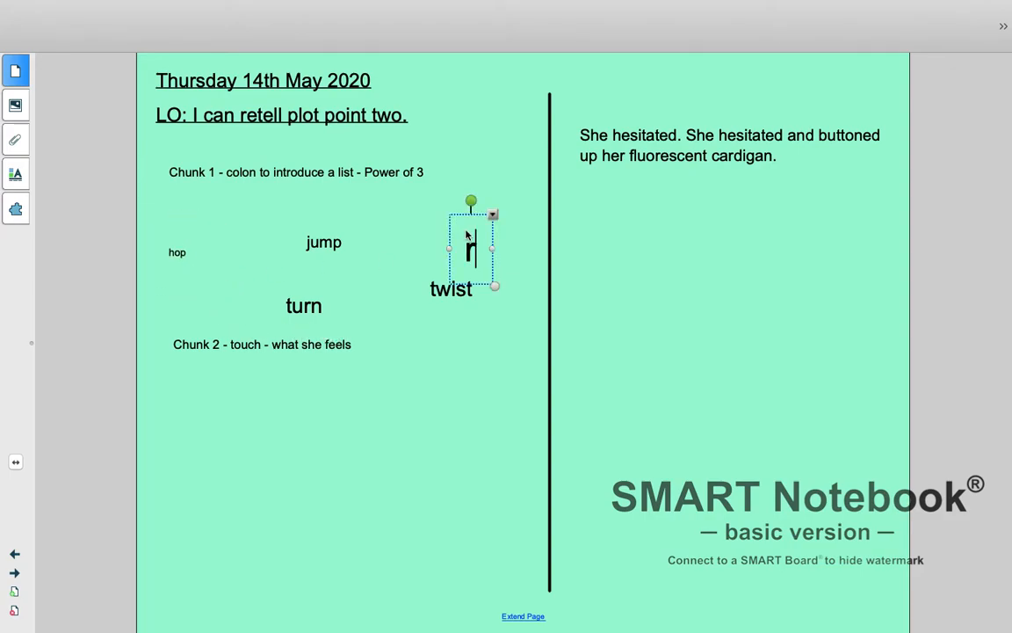
text(run)
text(tiptoe)
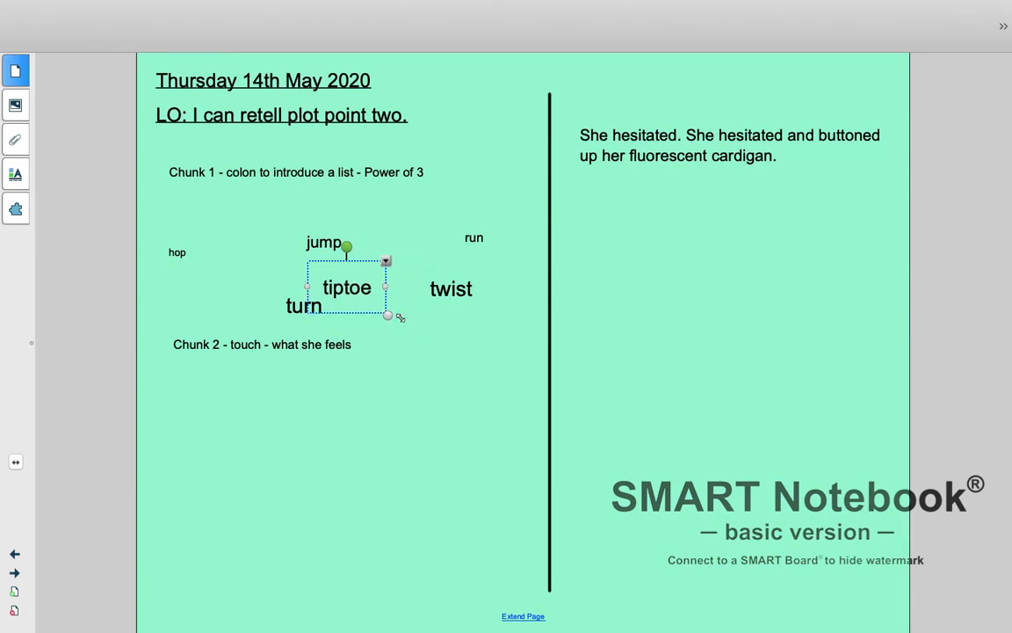
drag(346, 287, 237, 301)
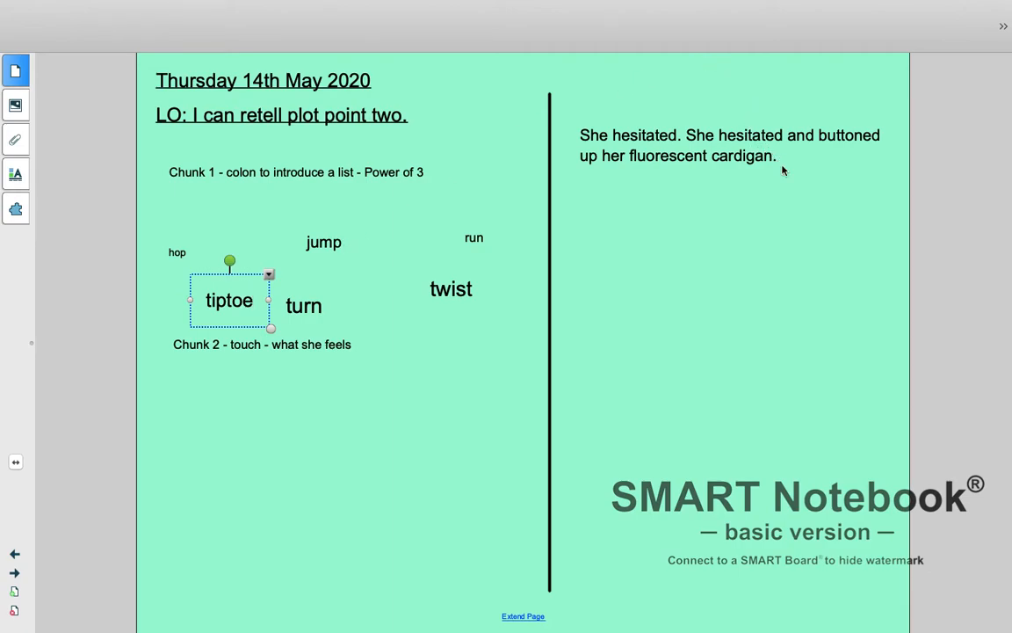
Step: Append 'Once ready, she nervously waded through the thick, overgrown grass:' and select 'nervously'
click(727, 145)
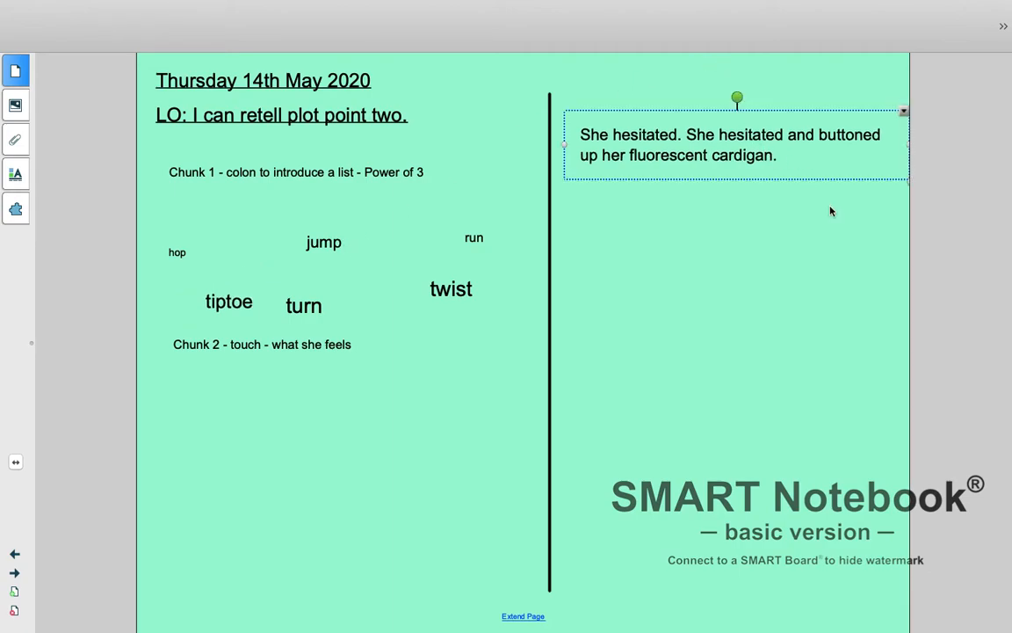
text(Once)
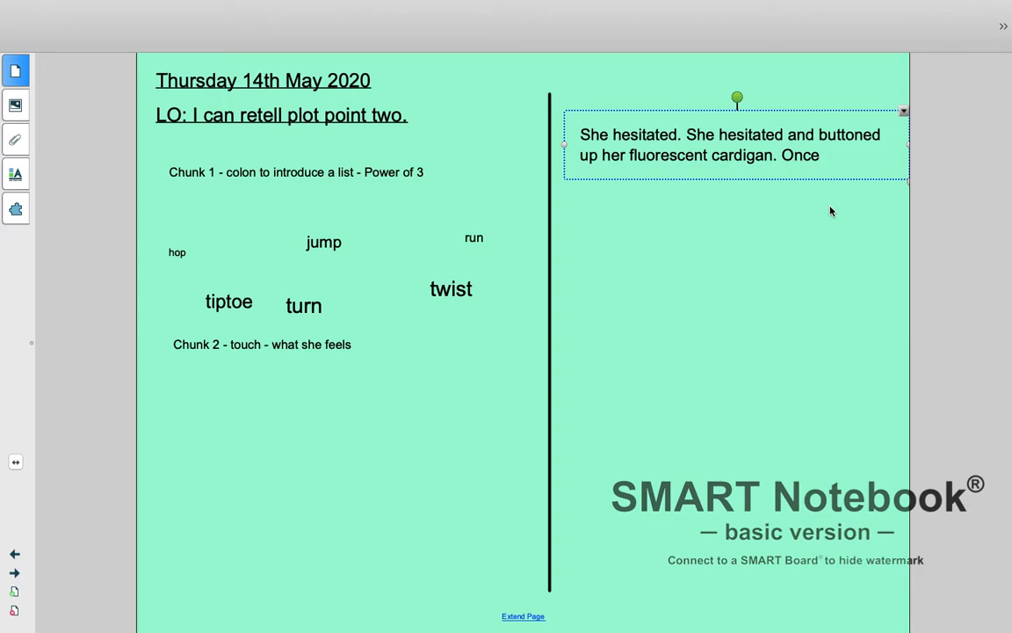
text(ready,)
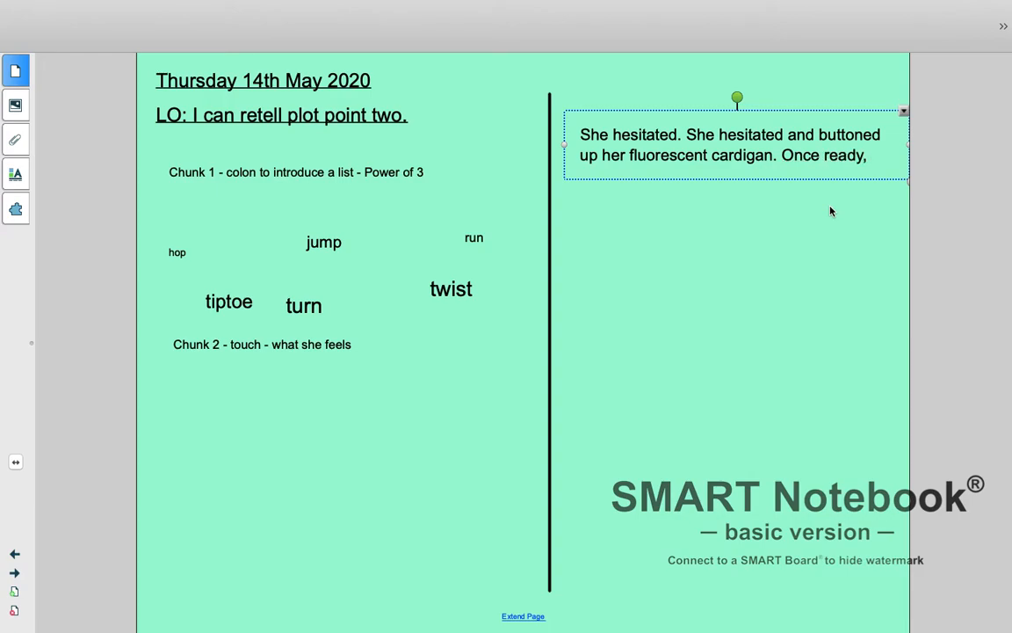
text(she)
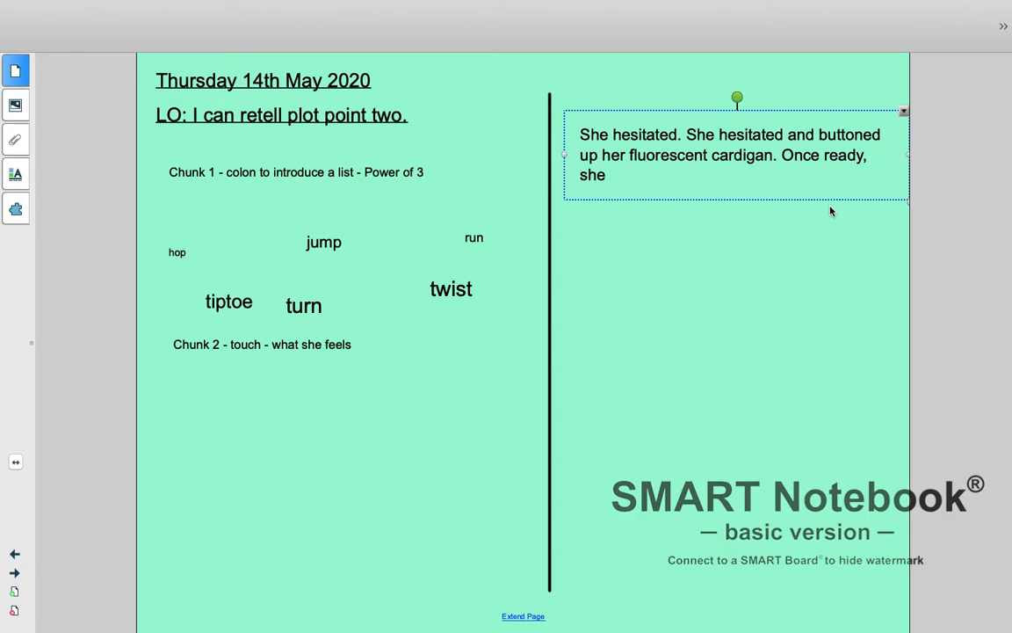
text(nervously)
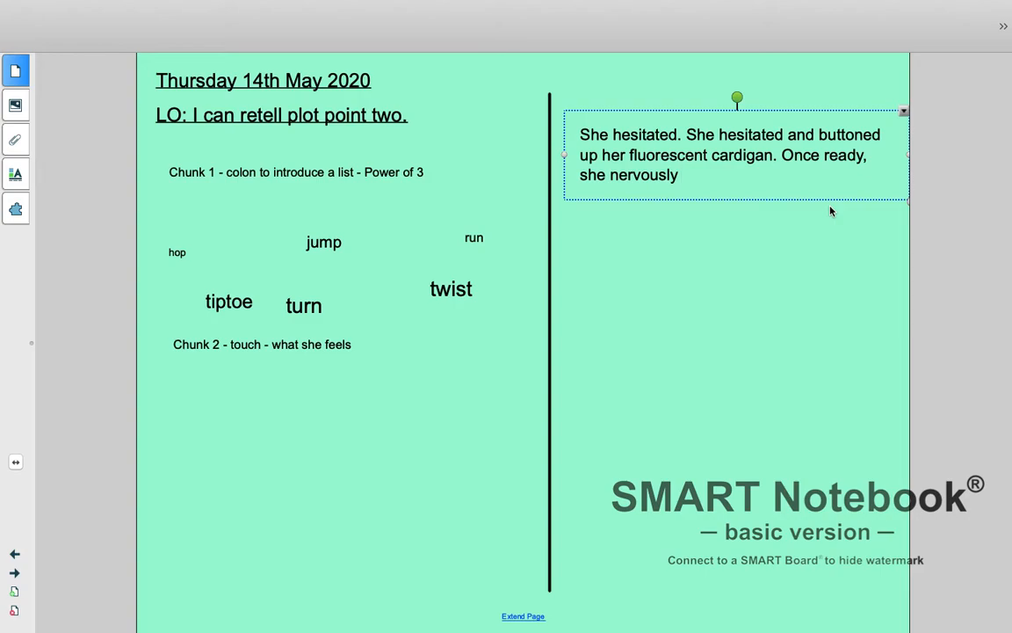
text(waded through)
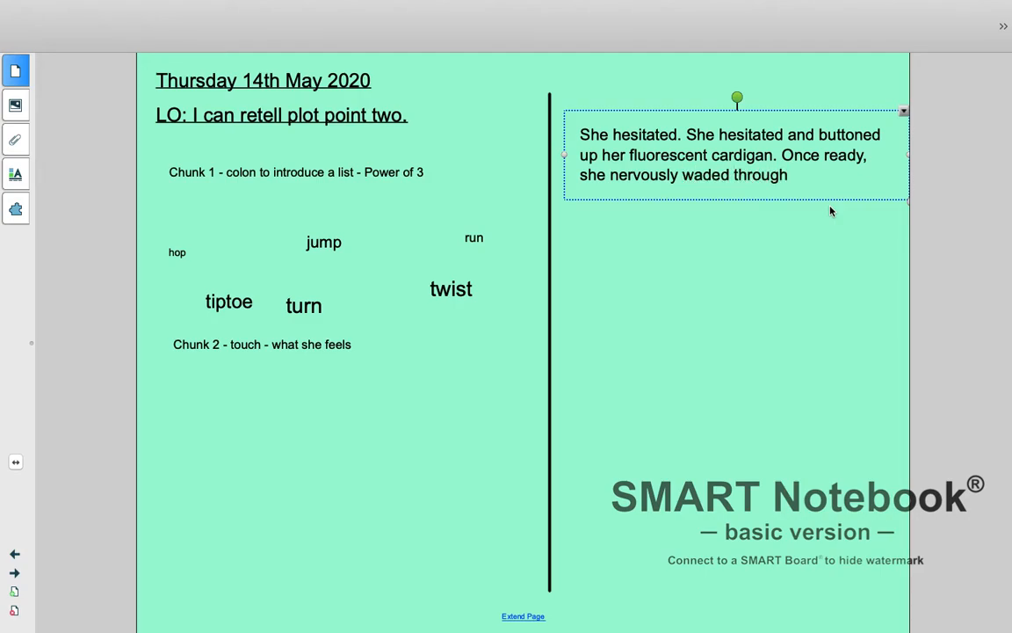
text(the)
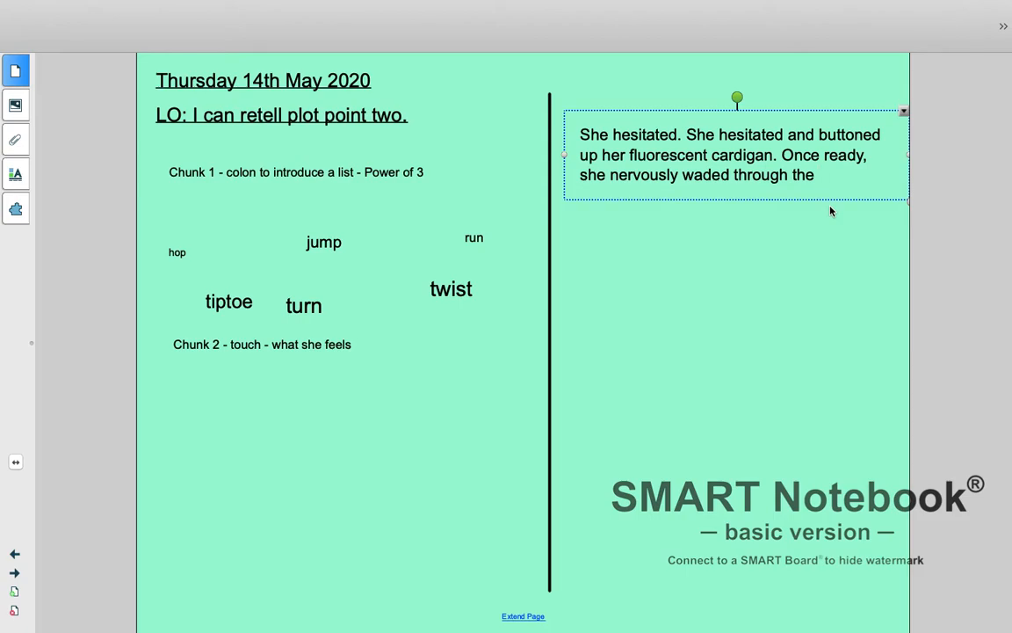
text(thick,)
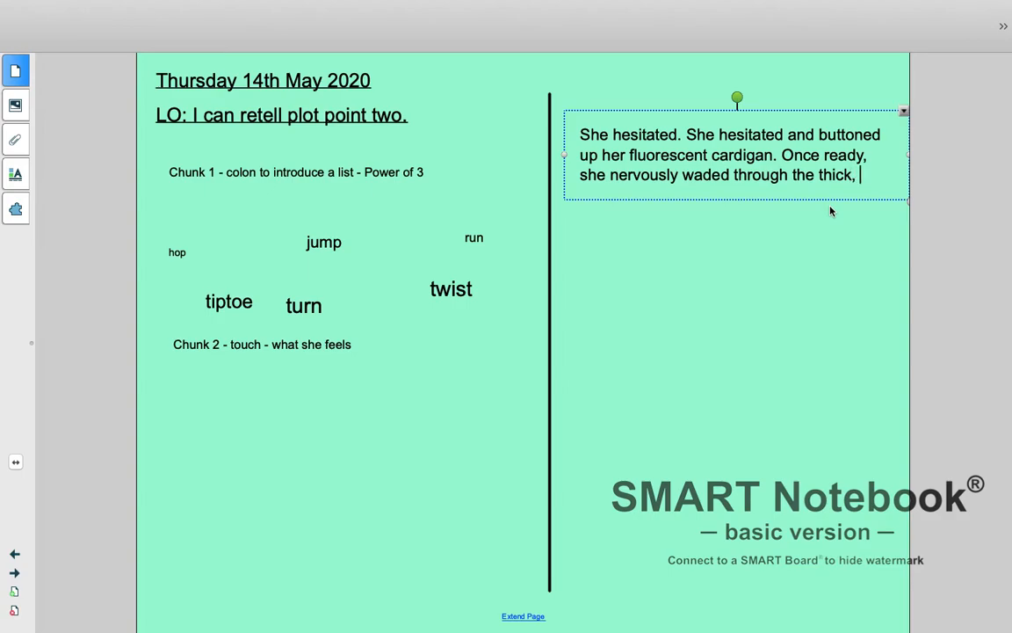
text(overgrown gra)
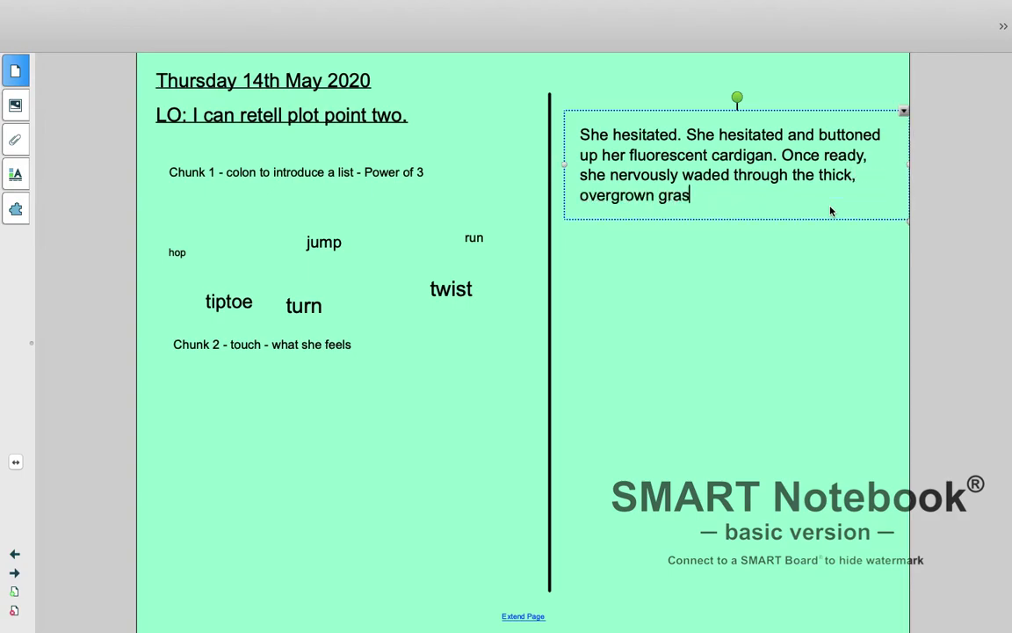
text(s:)
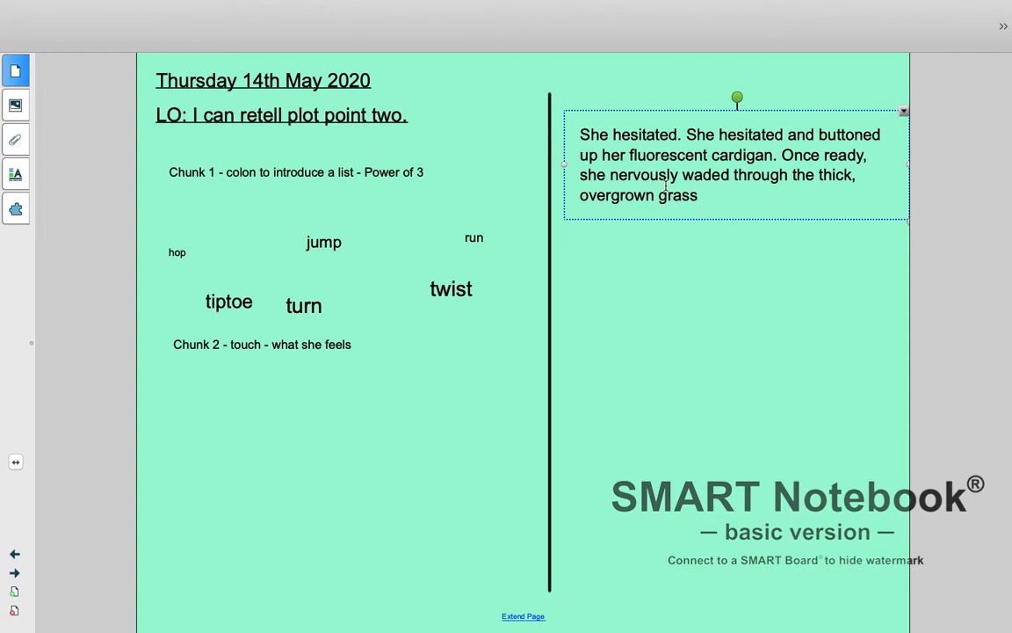
double_click(641, 174)
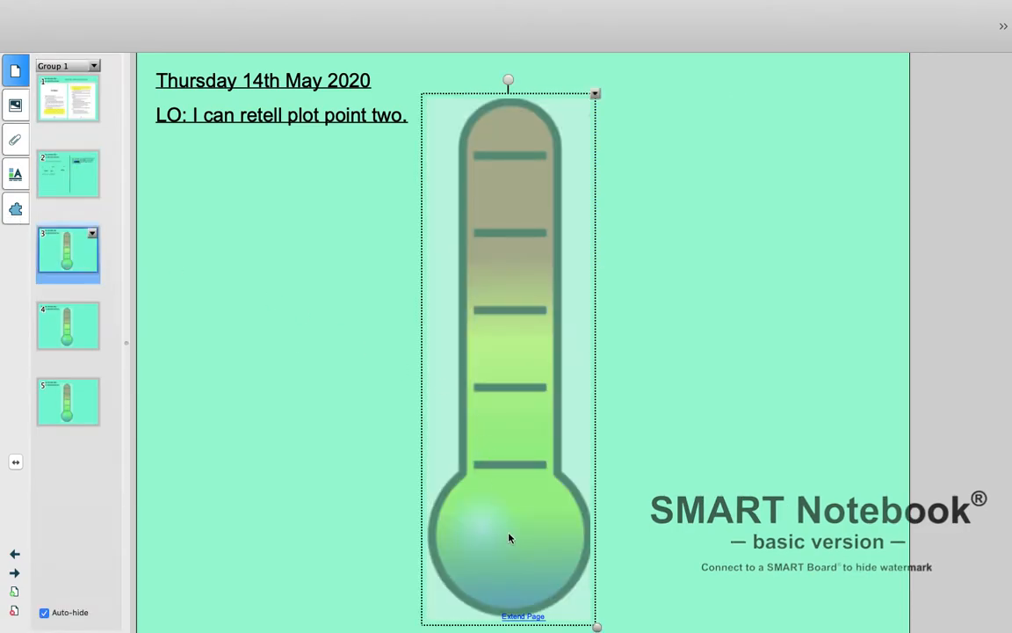
Step: Type the adverbs nervously, anxiously and dramatically as text beside the thermometer
text(nerv)
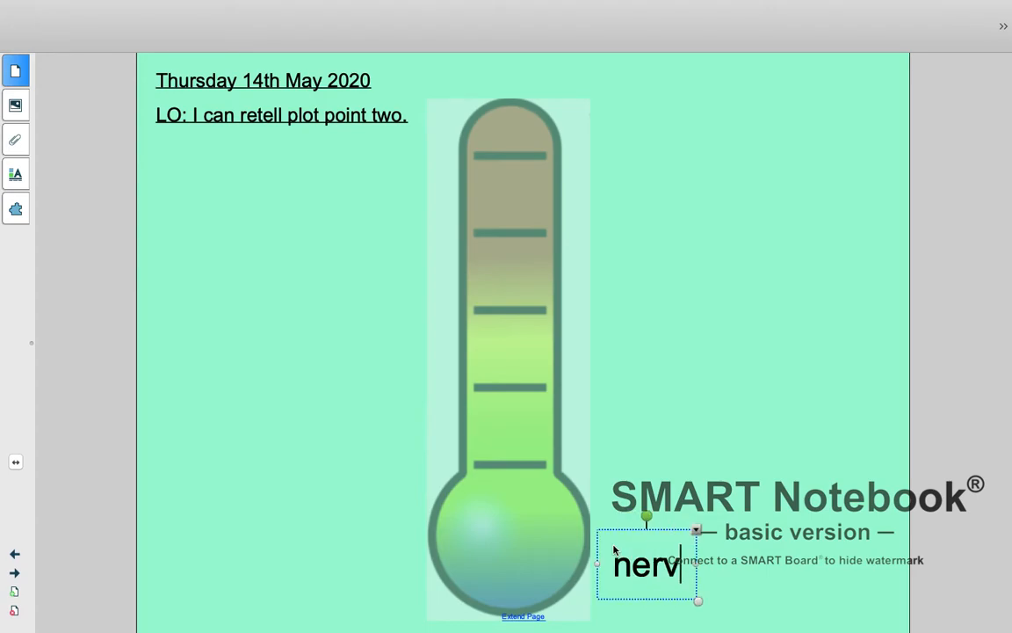
text(ously)
text(anx)
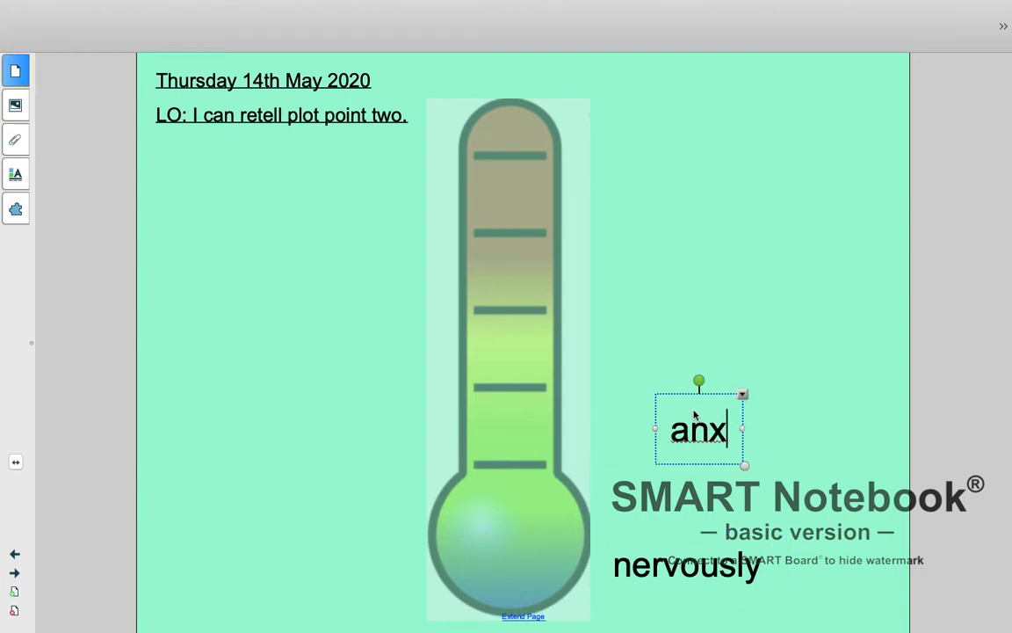
text(iously)
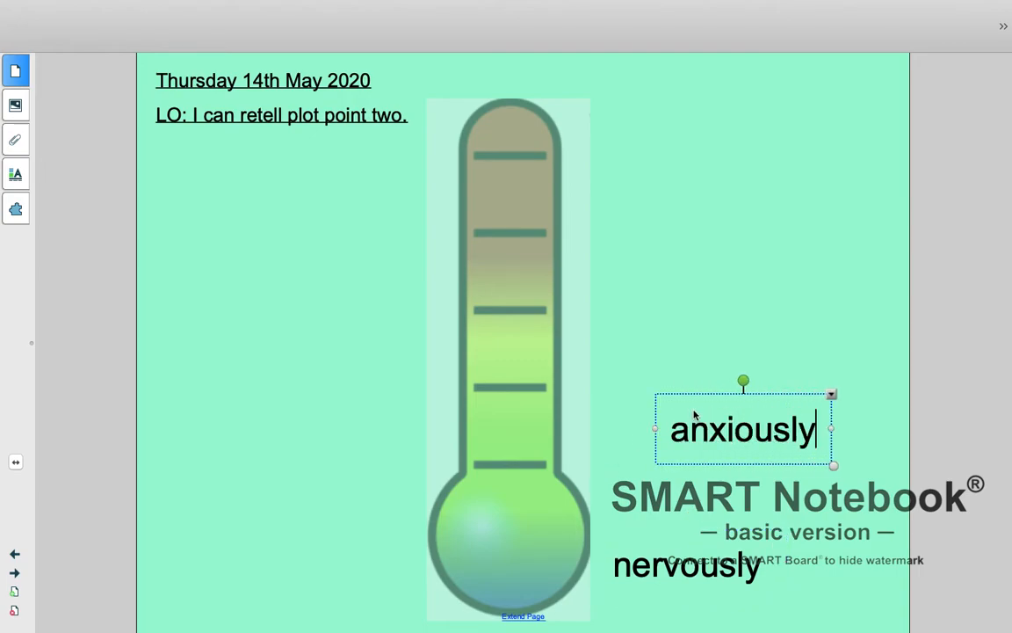
click(663, 313)
text(tentatively)
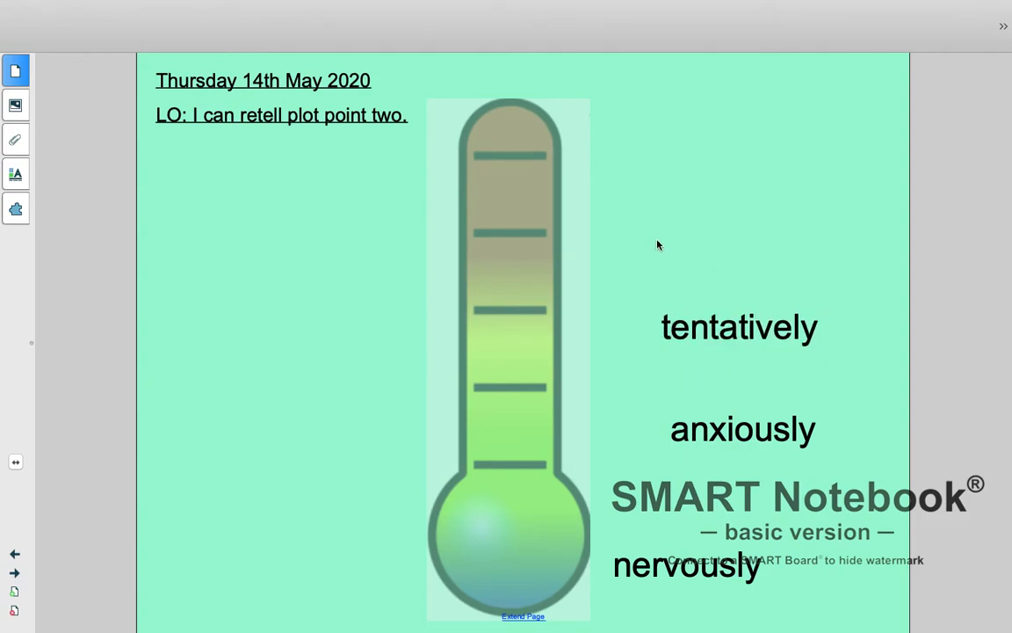
text(drama)
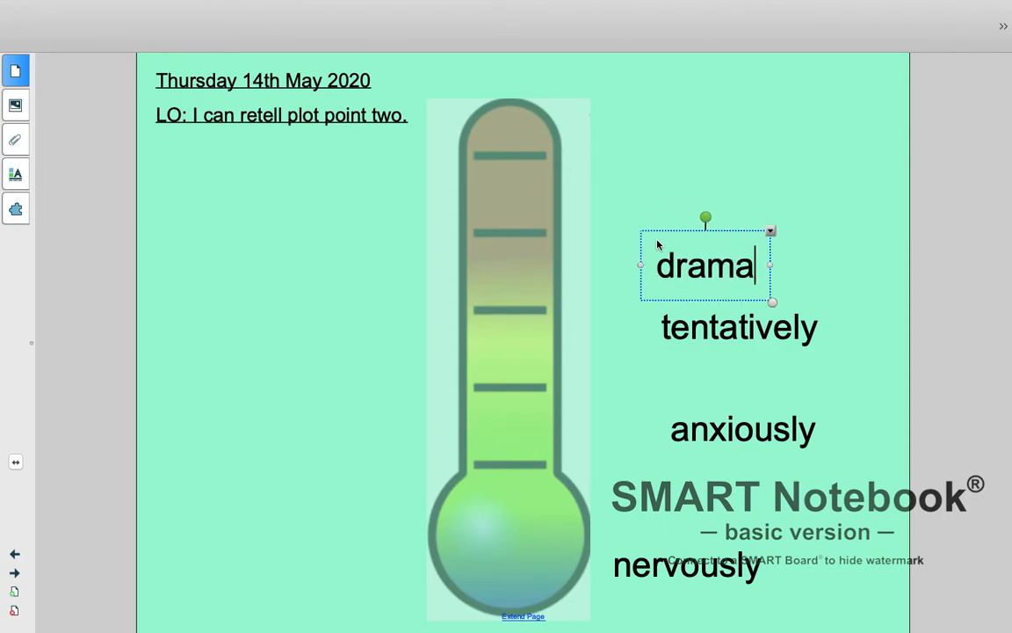
text(tically)
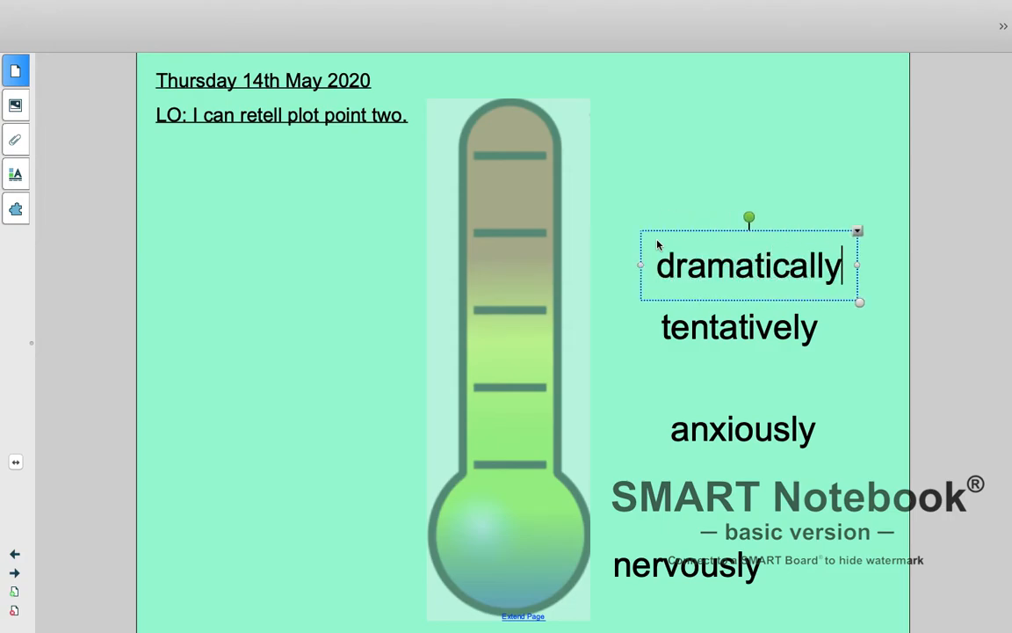
mouse_move(762, 330)
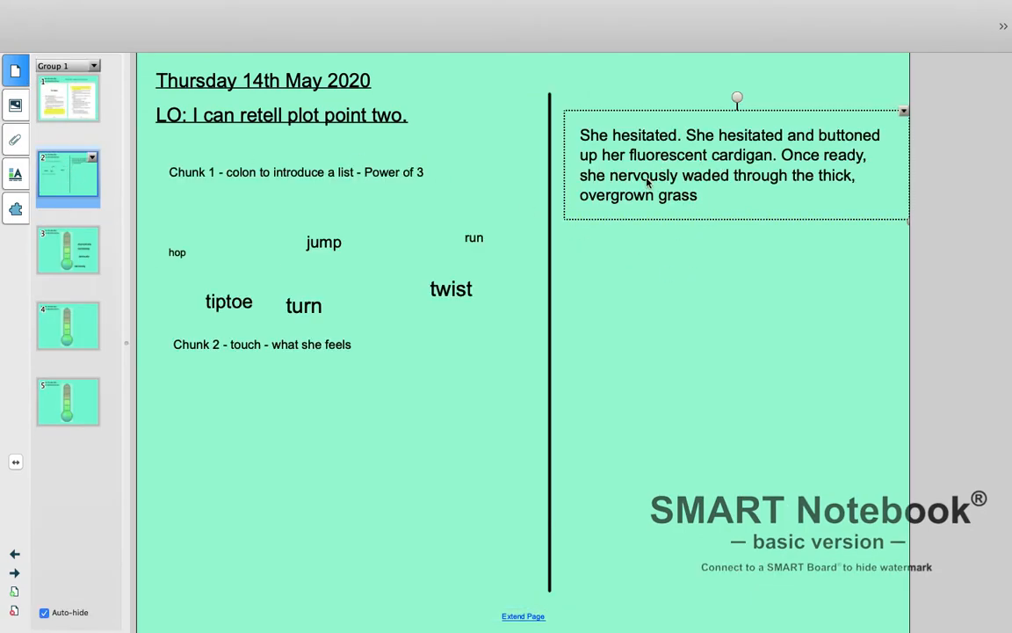
Step: Swap 'nervously' for 'tentatively' so it reads 'she tentatively waded through the thick, overgrown grass:'
double_click(642, 175)
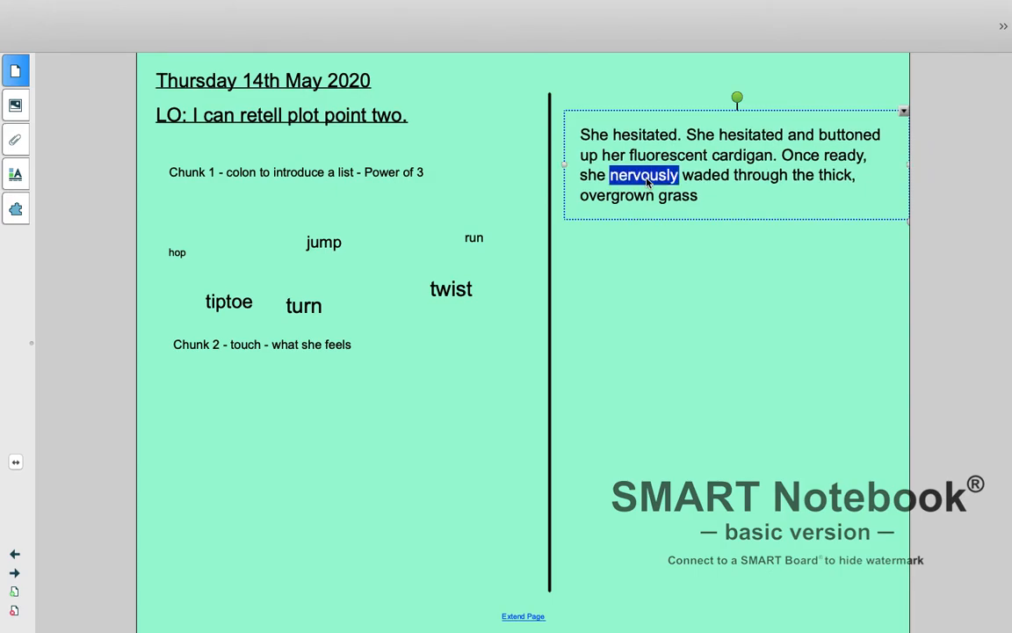
text(tentativ)
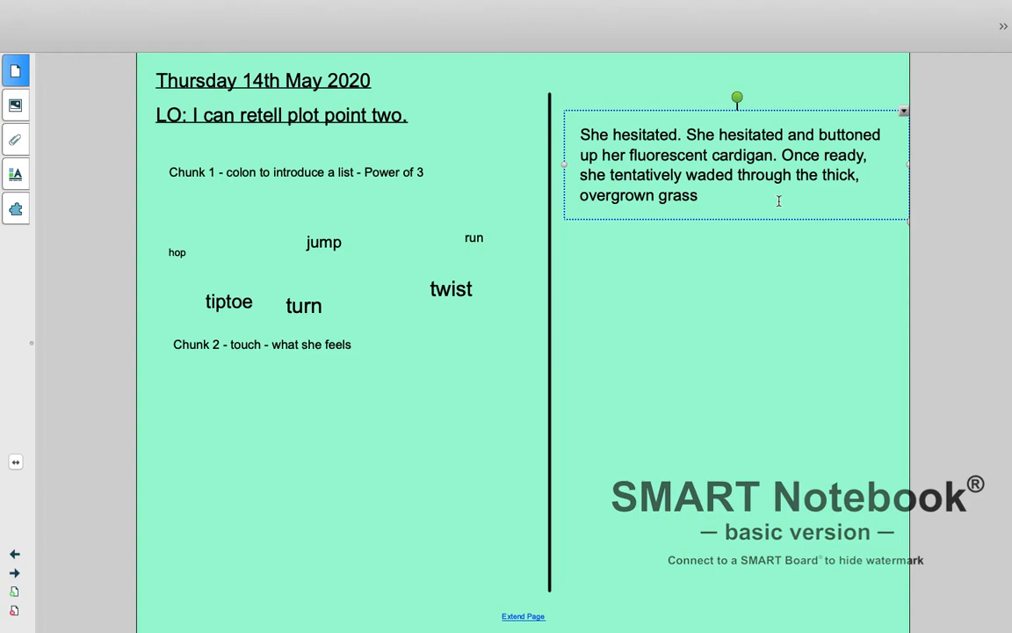
text(:)
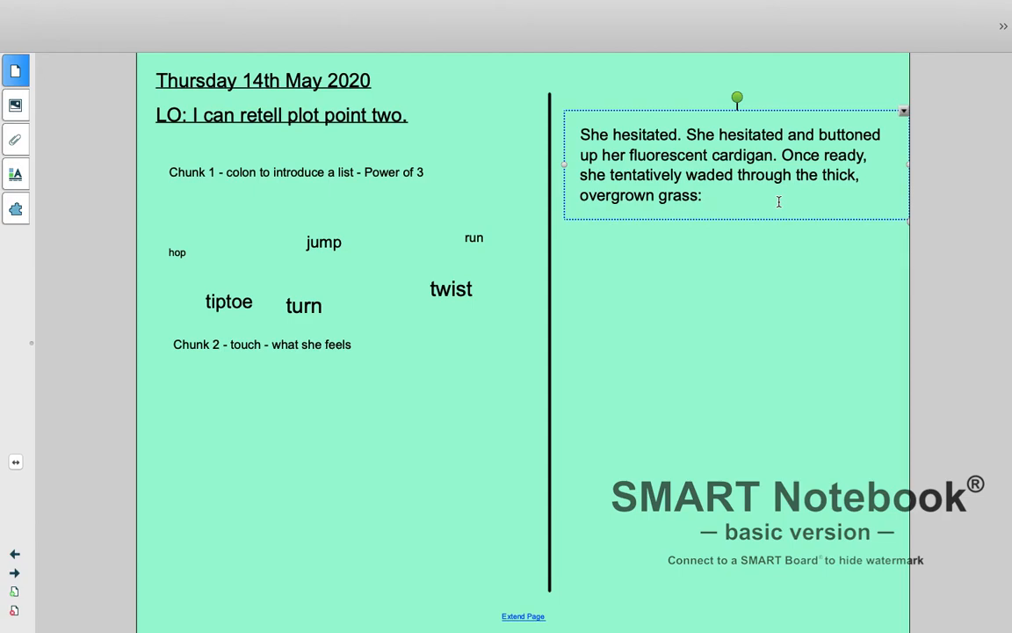
Step: Type 'twisting, turning and tip-toeing.' after the colon
text(twisti)
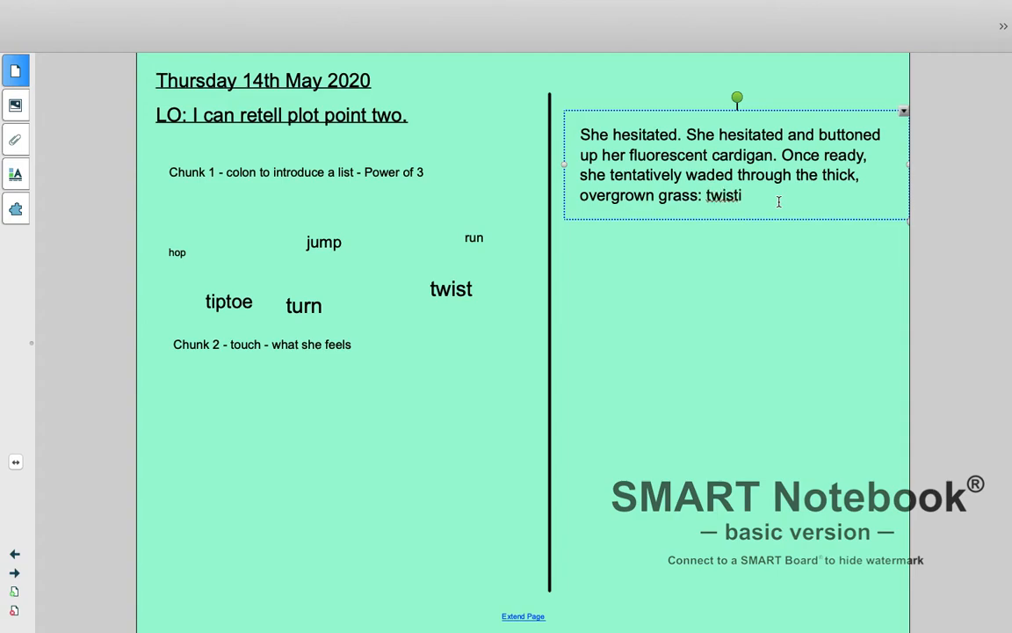
text(ng,)
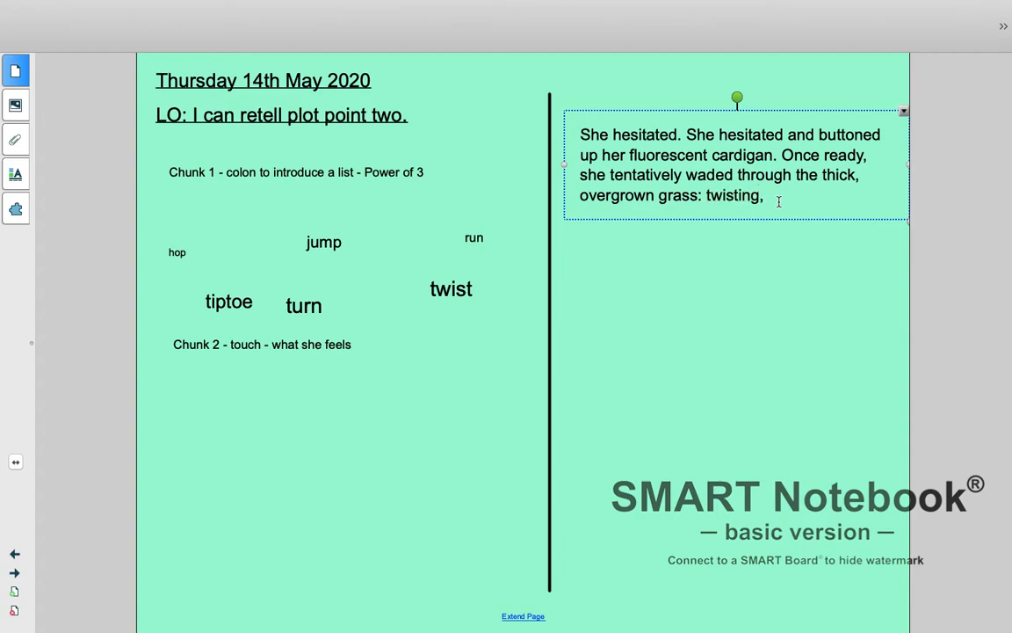
text(turning)
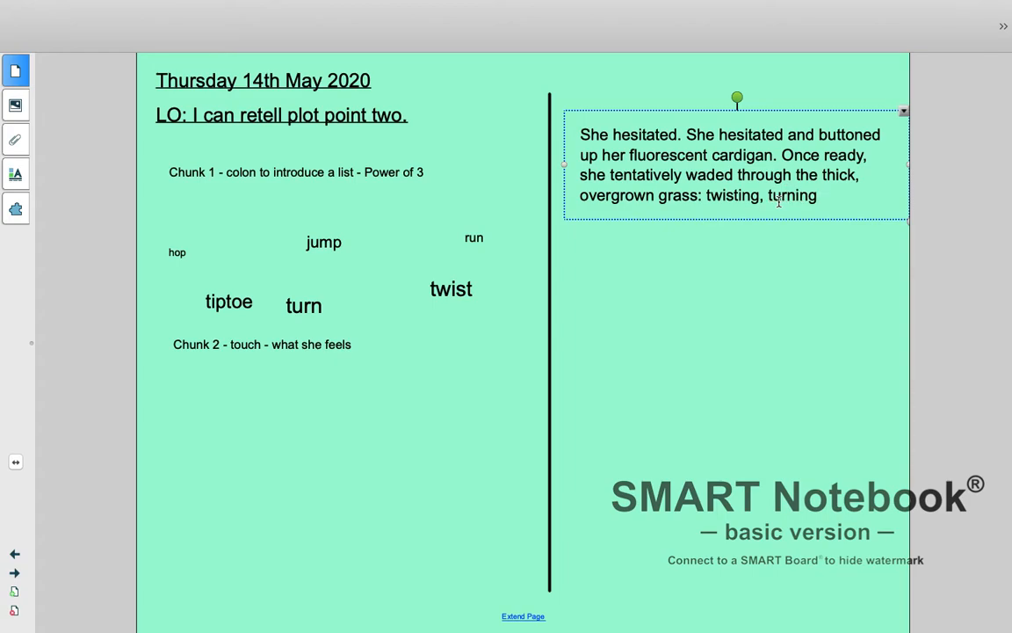
text(and)
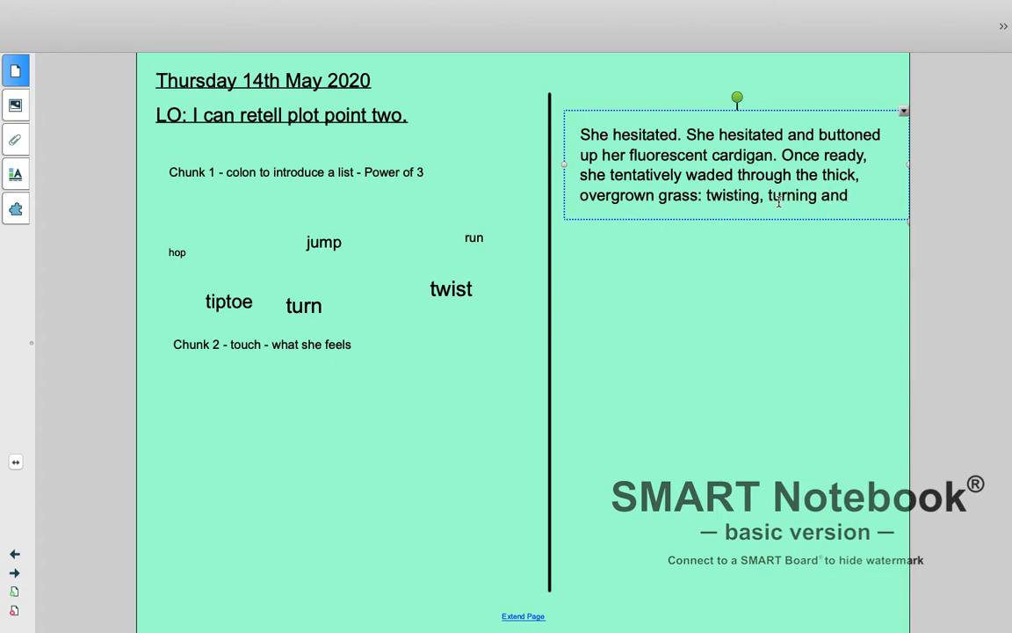
text(tip-toeing.)
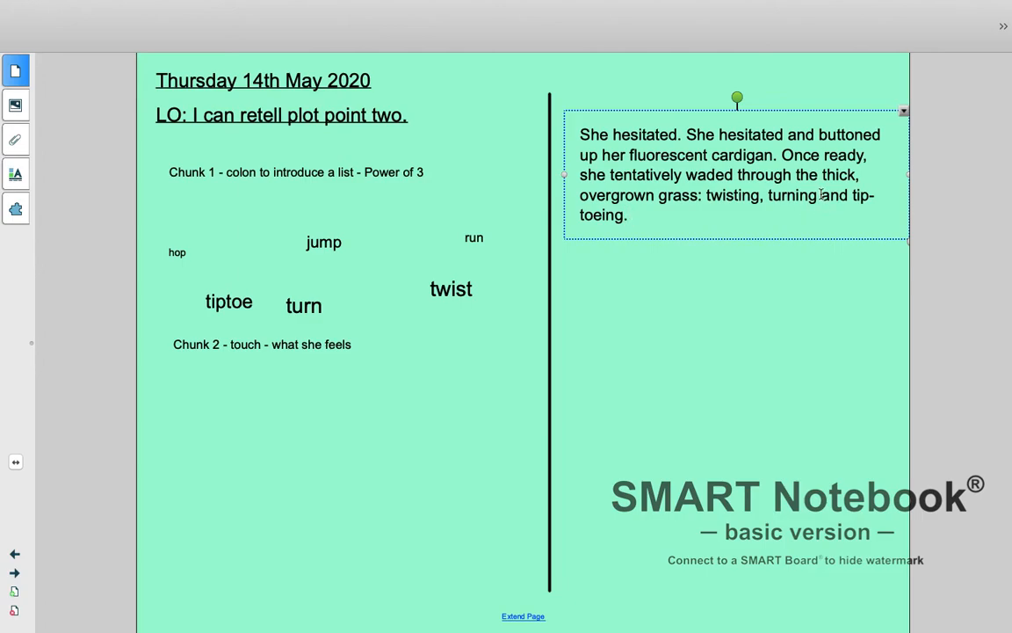
Step: Delete 'and' so the list reads 'twisting, turning, tip-toeing.' and finish editing
double_click(833, 195)
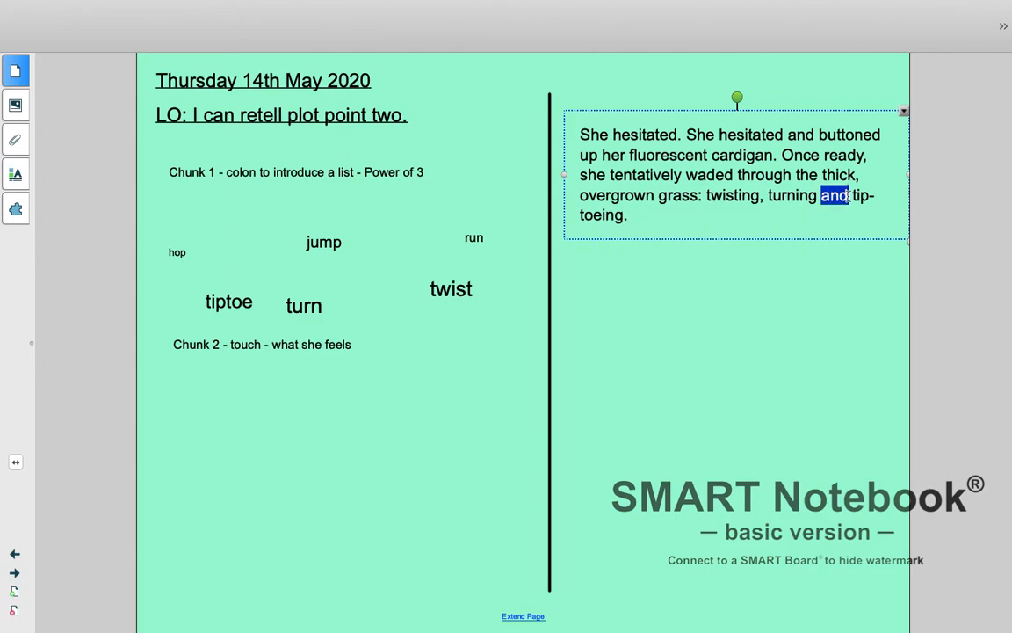
key(Delete)
text(,)
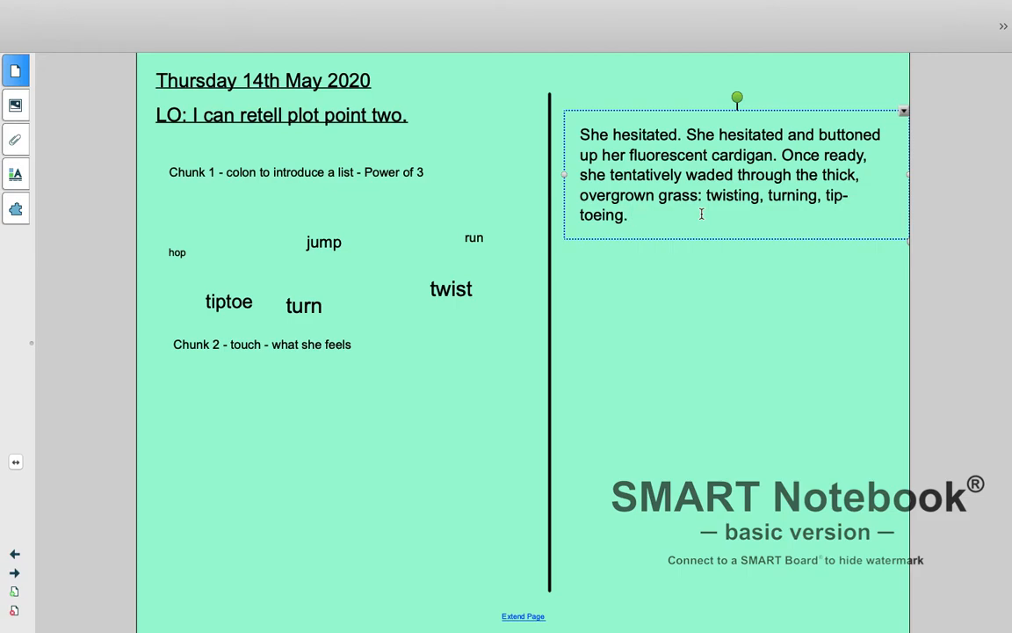
click(211, 411)
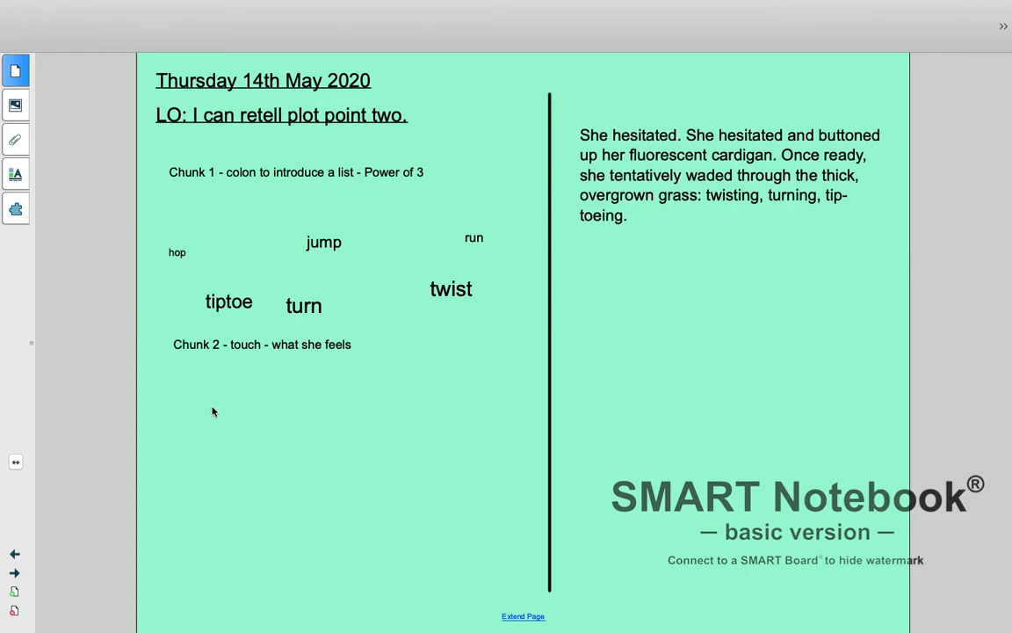
Step: Add touch words insects snakes, long grass, dew and wet - soggy below Chunk 2, arranged together
text(inse)
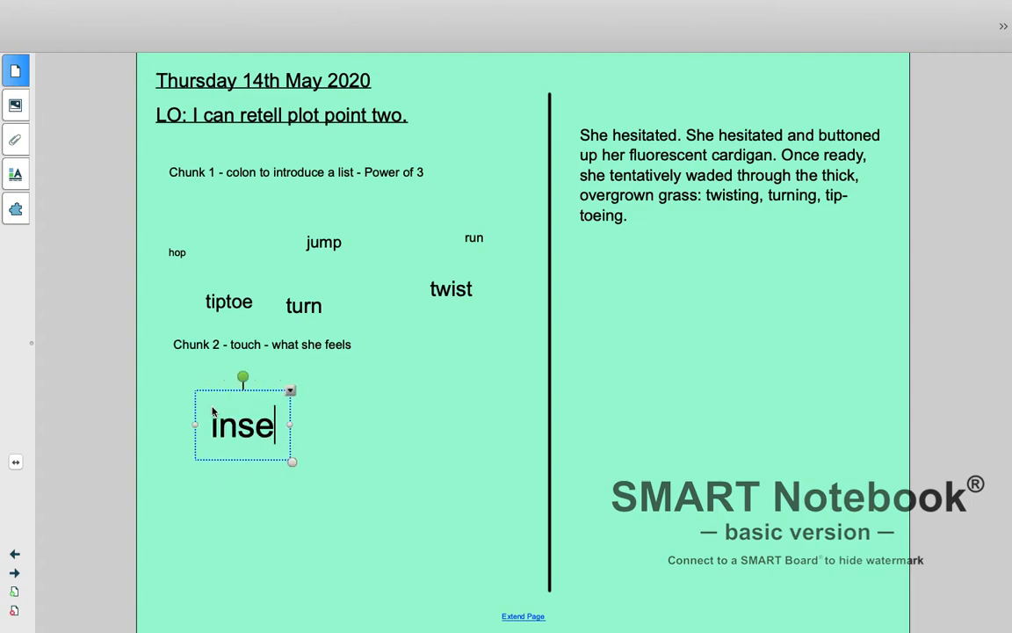
text(cts)
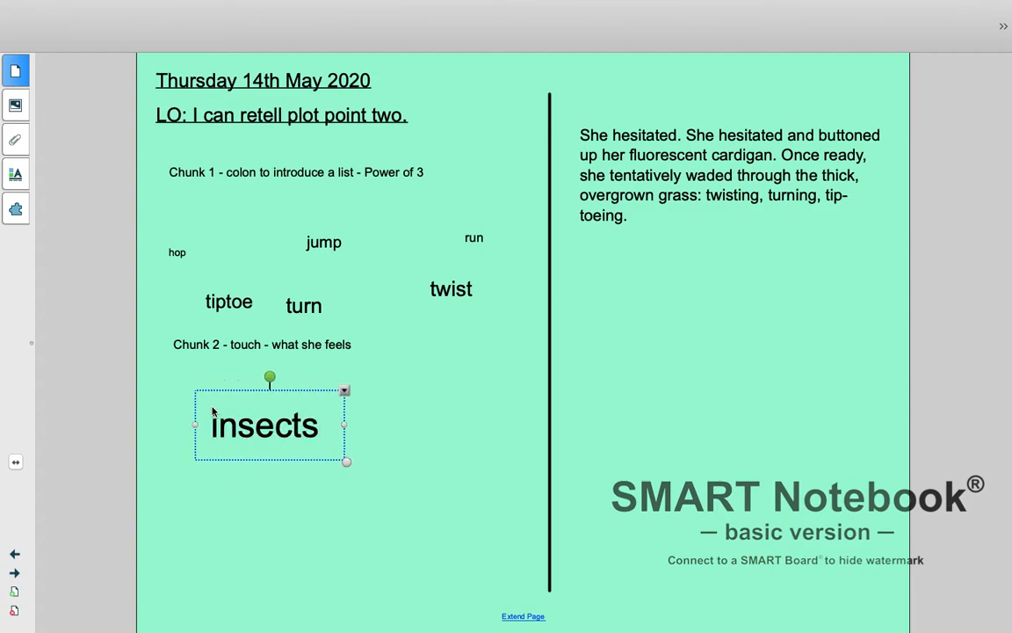
text(snakes)
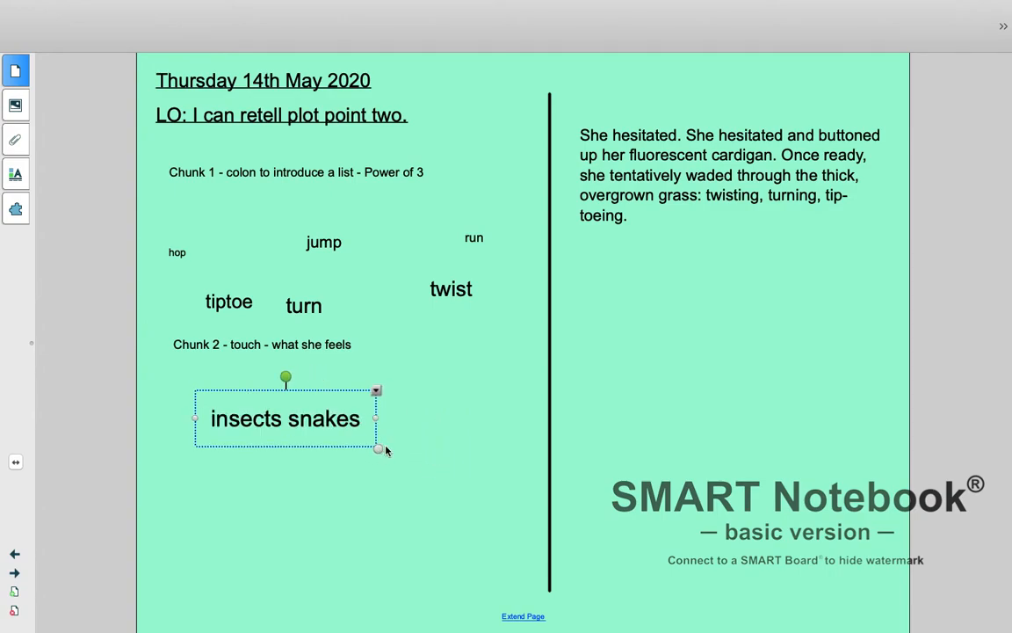
click(368, 504)
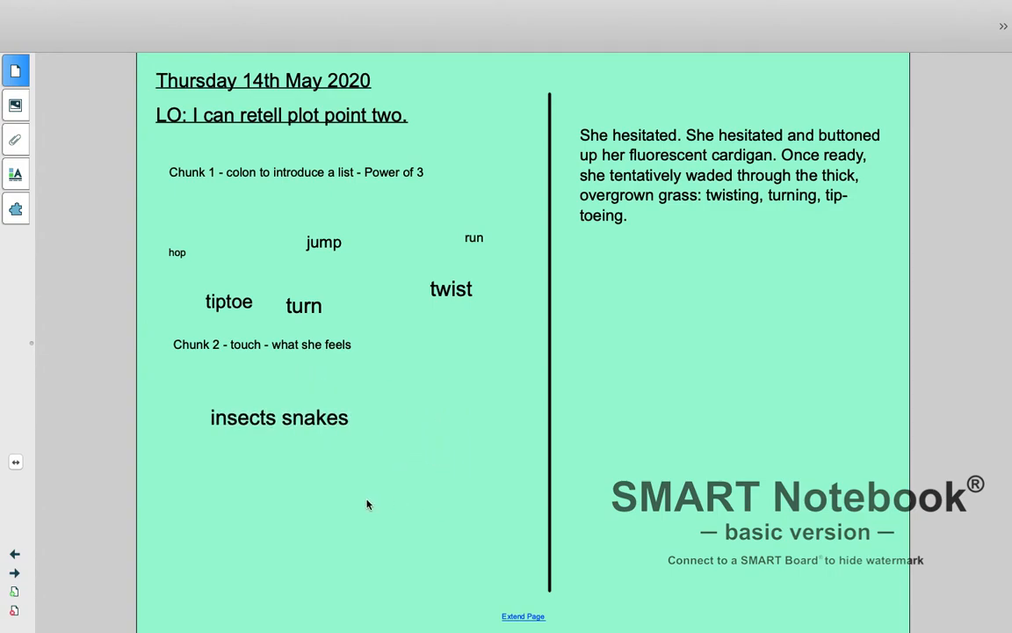
text(long grass)
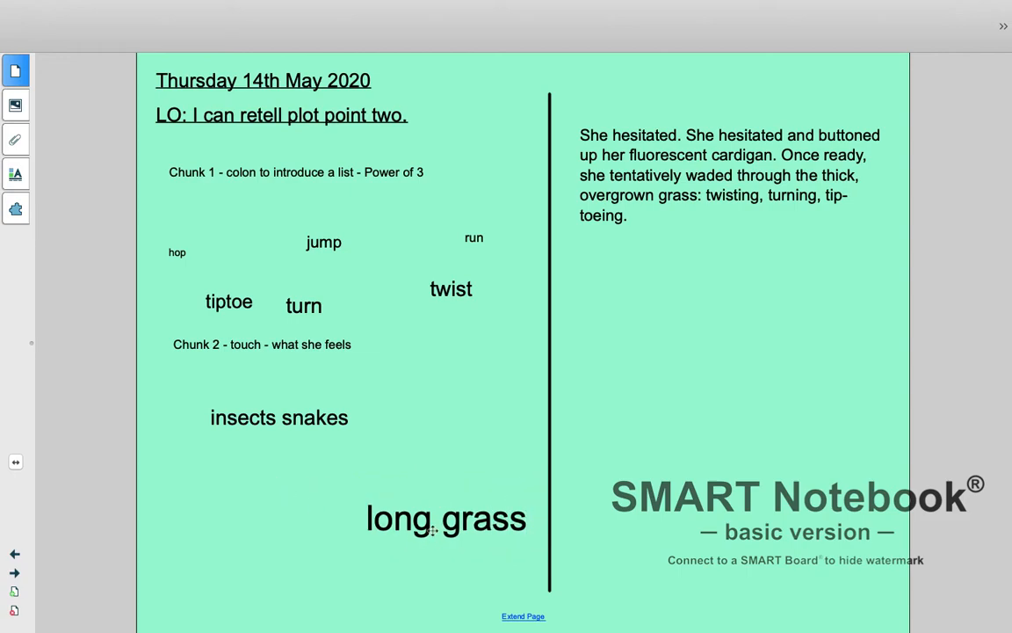
drag(445, 518, 239, 485)
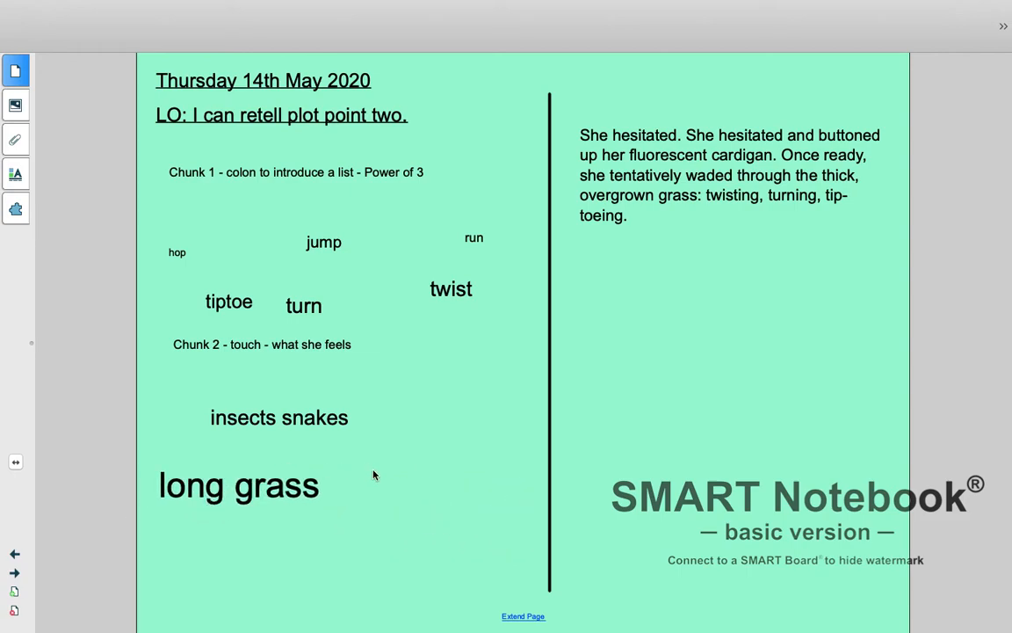
text(dew)
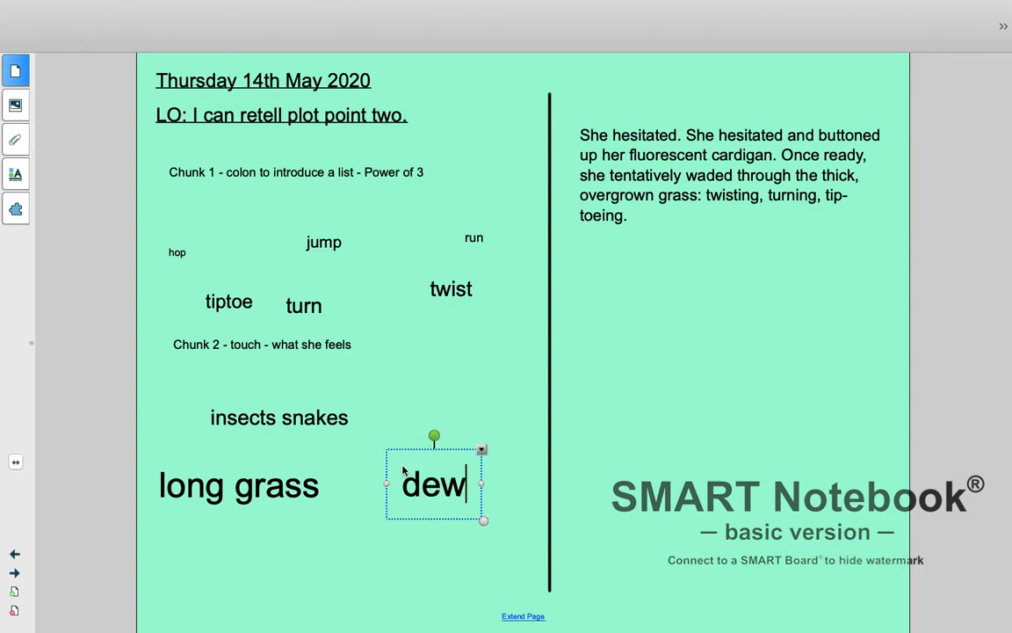
drag(433, 484, 437, 452)
text(w)
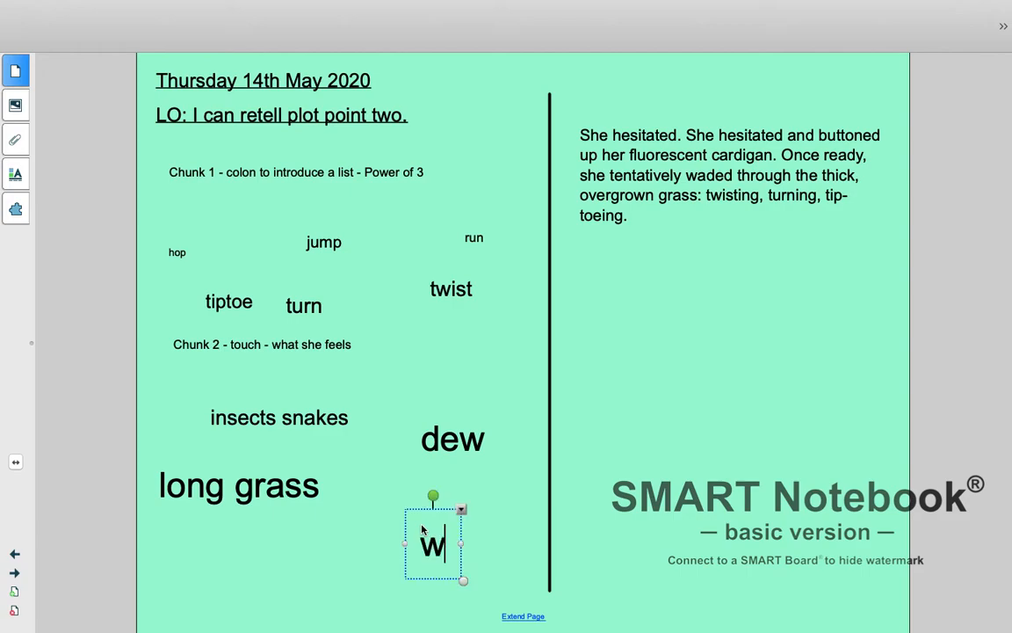
text(et - so)
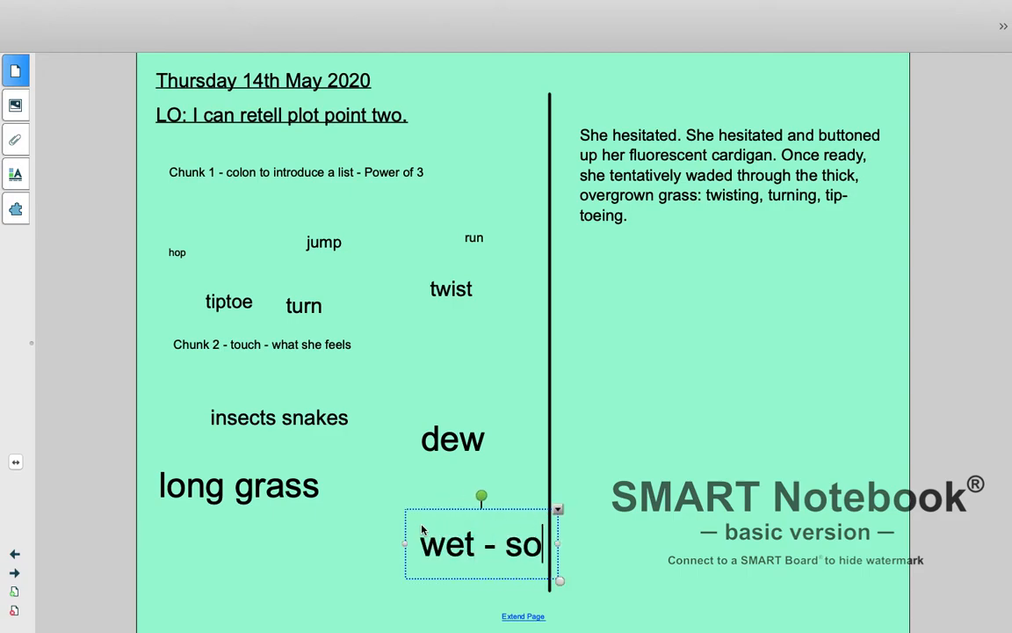
text(ggy)
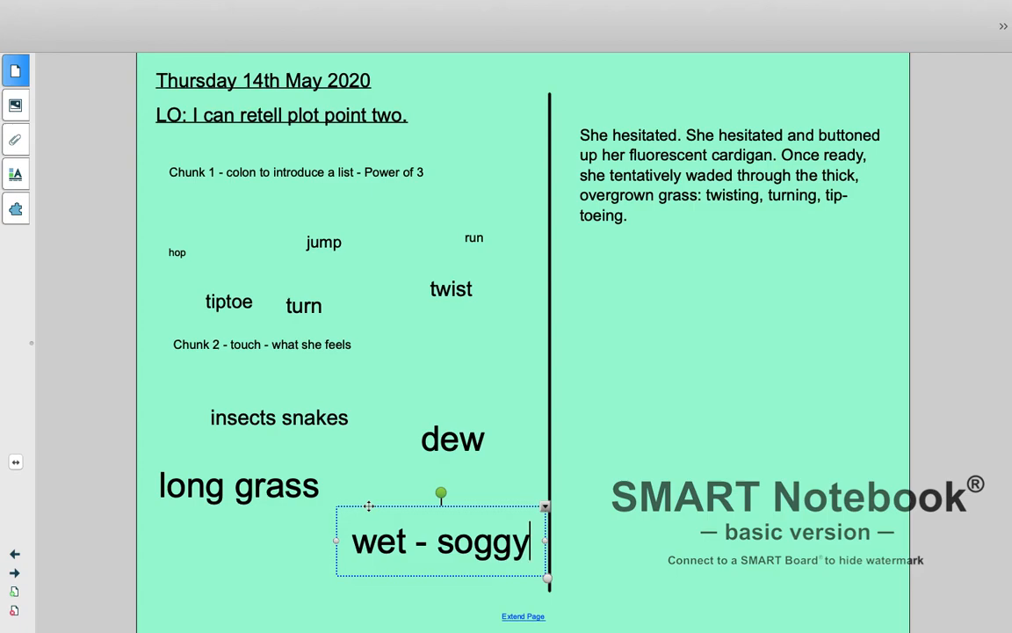
mouse_move(643, 221)
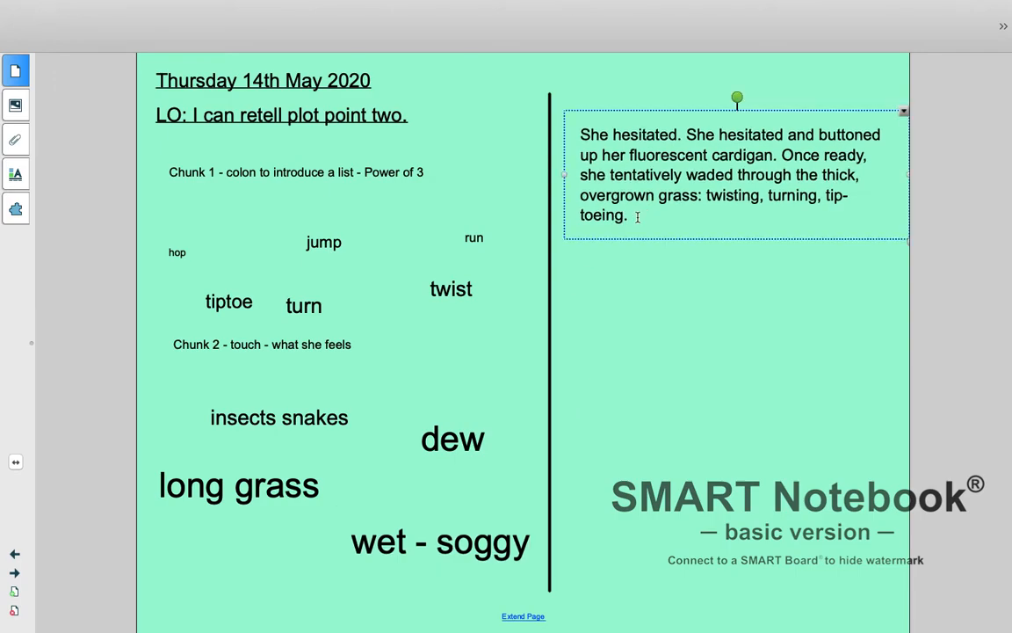
Step: Append 'Along the way Mila touched the long, sharp blades of grass' to the paragraph
text(Along the way)
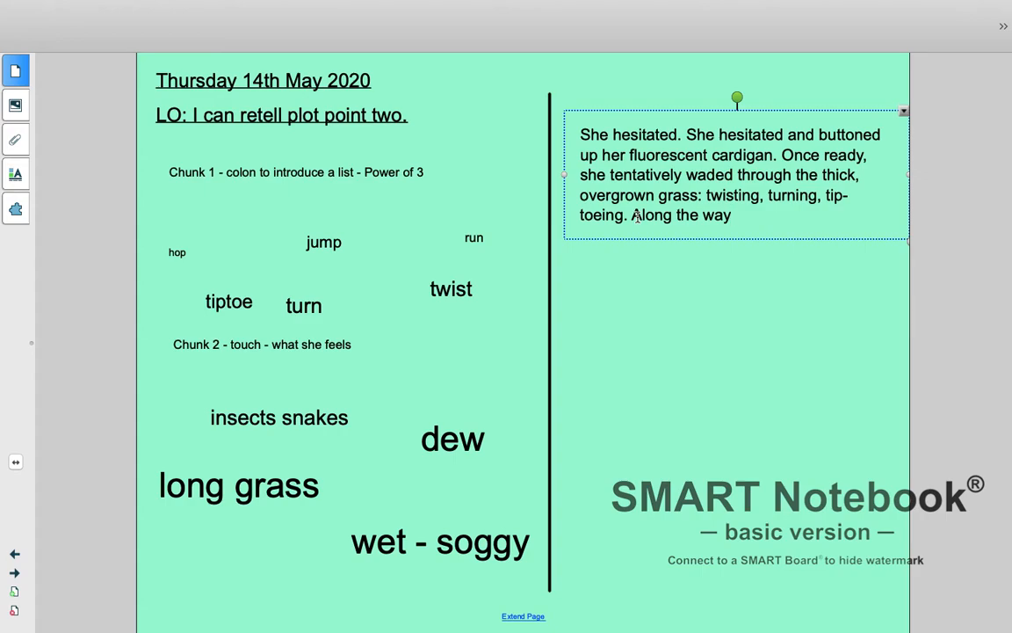
text(Mila t)
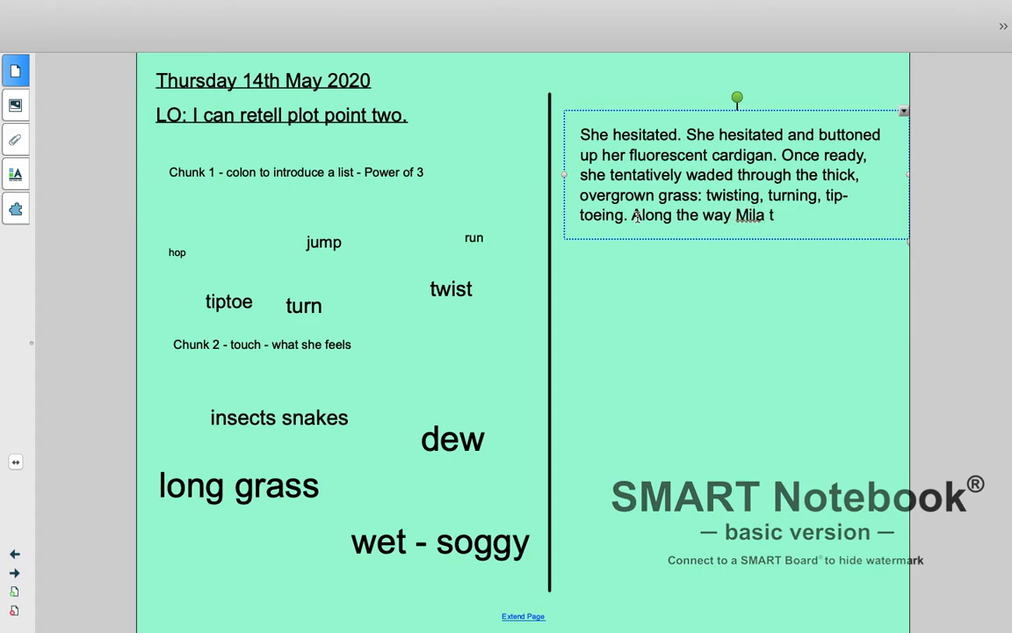
text(ouched)
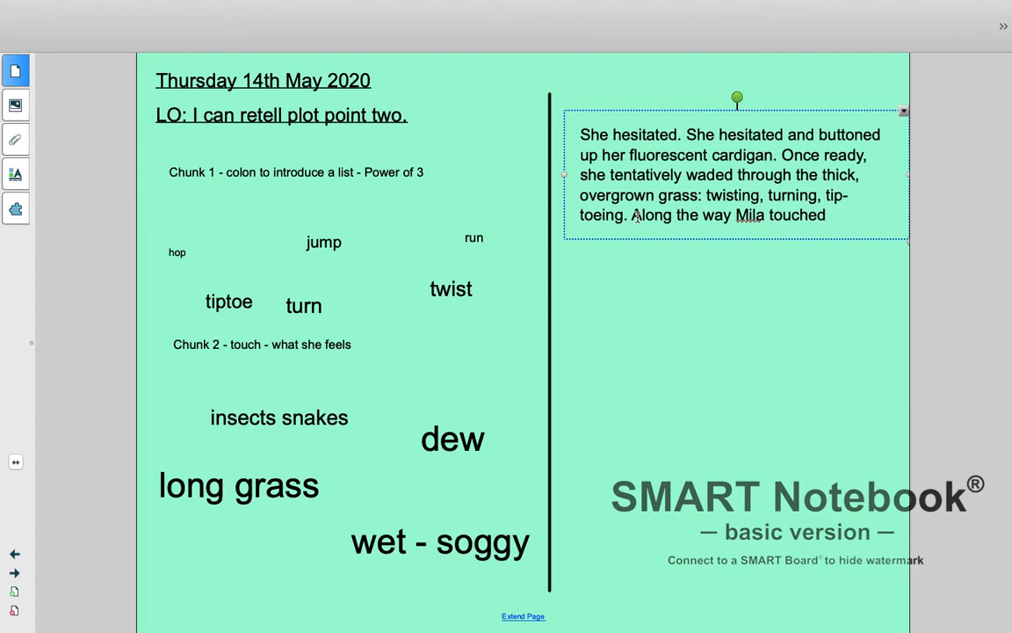
text(the long)
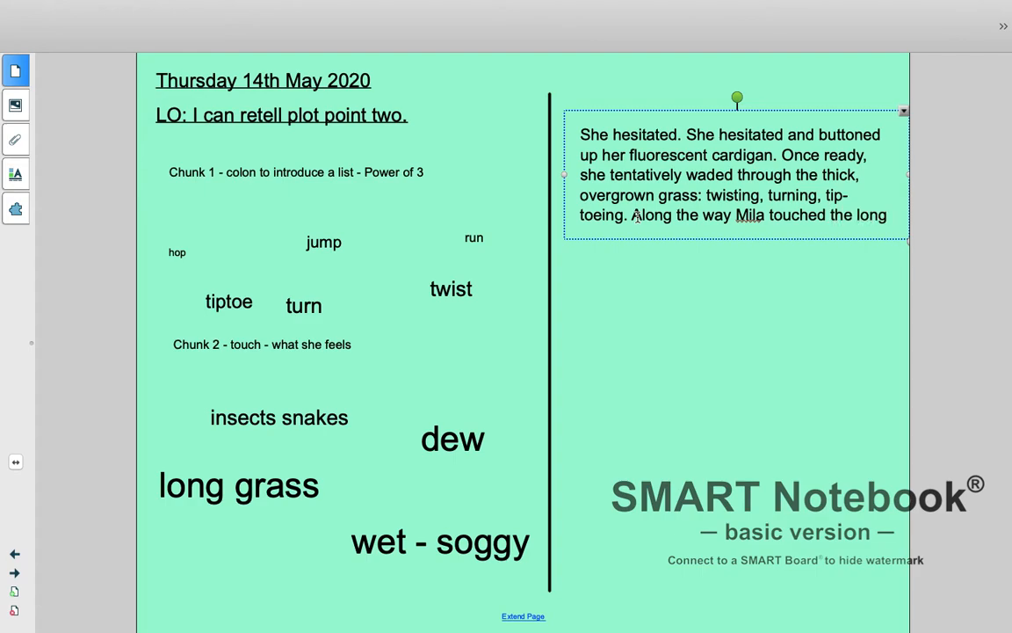
text(sha)
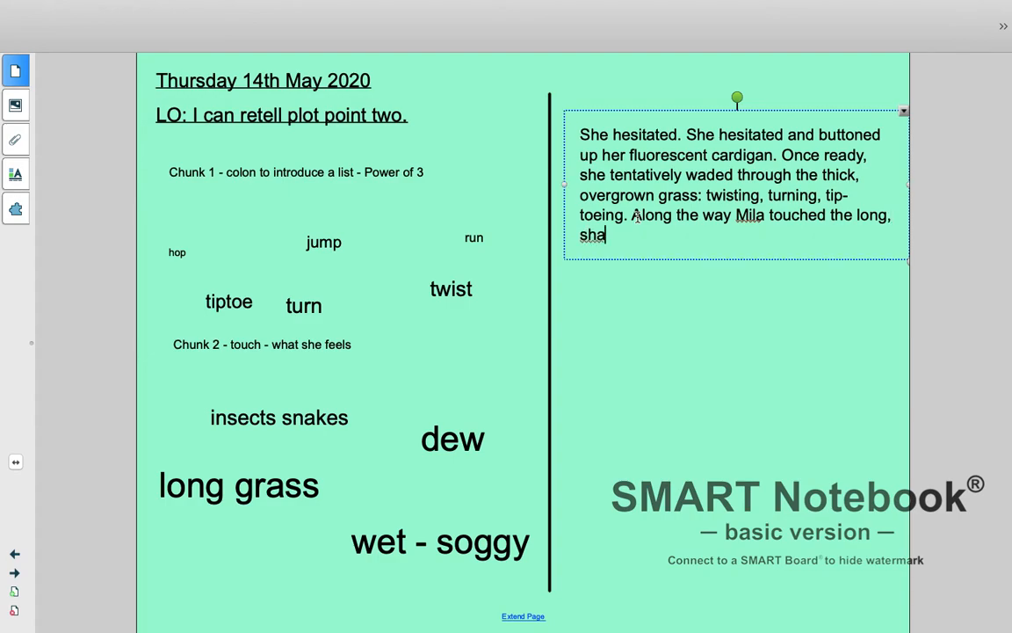
text(rp)
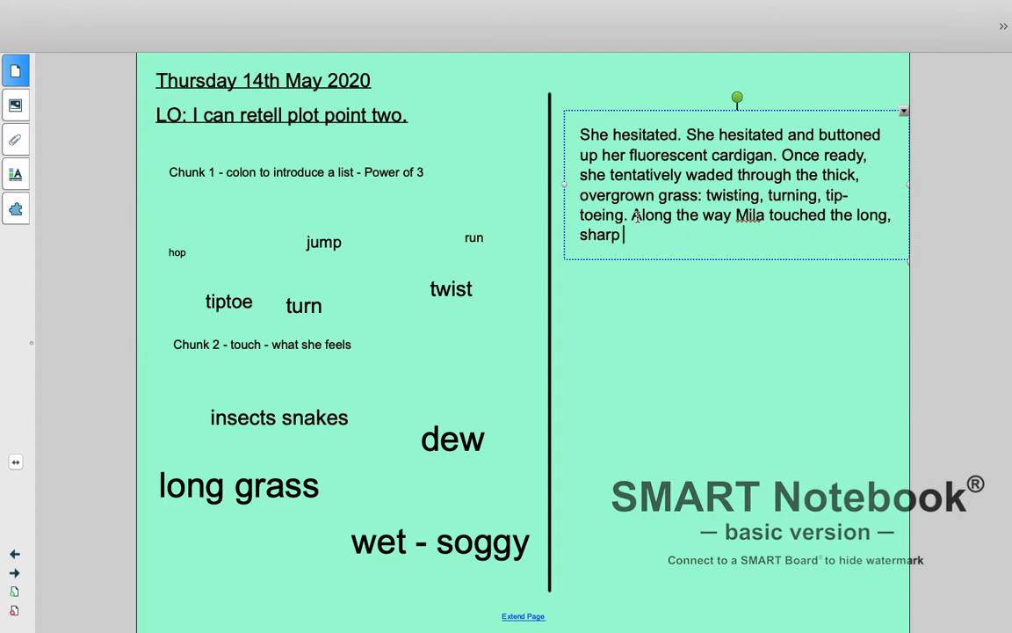
text(blades of gra)
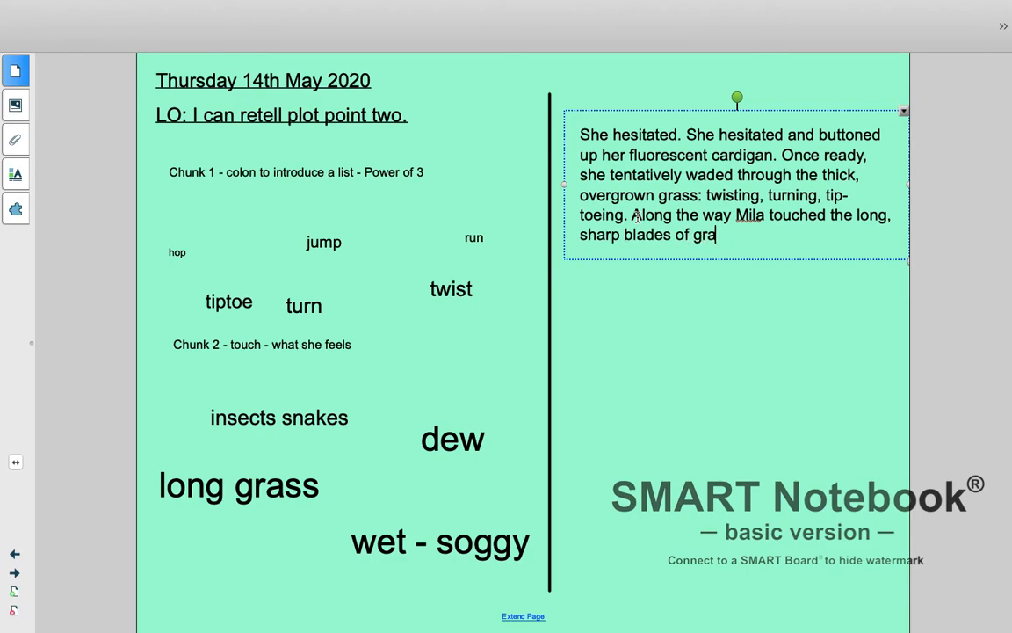
text(ss)
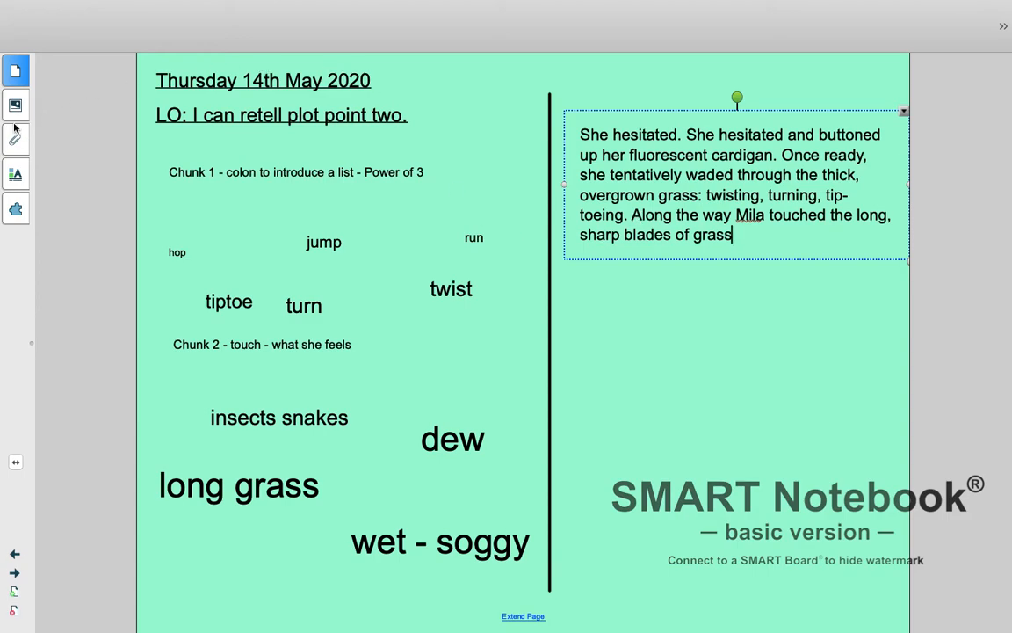
Step: On the thermometer page, add the verbs touched and endure, then bring up page thumbnails
click(15, 69)
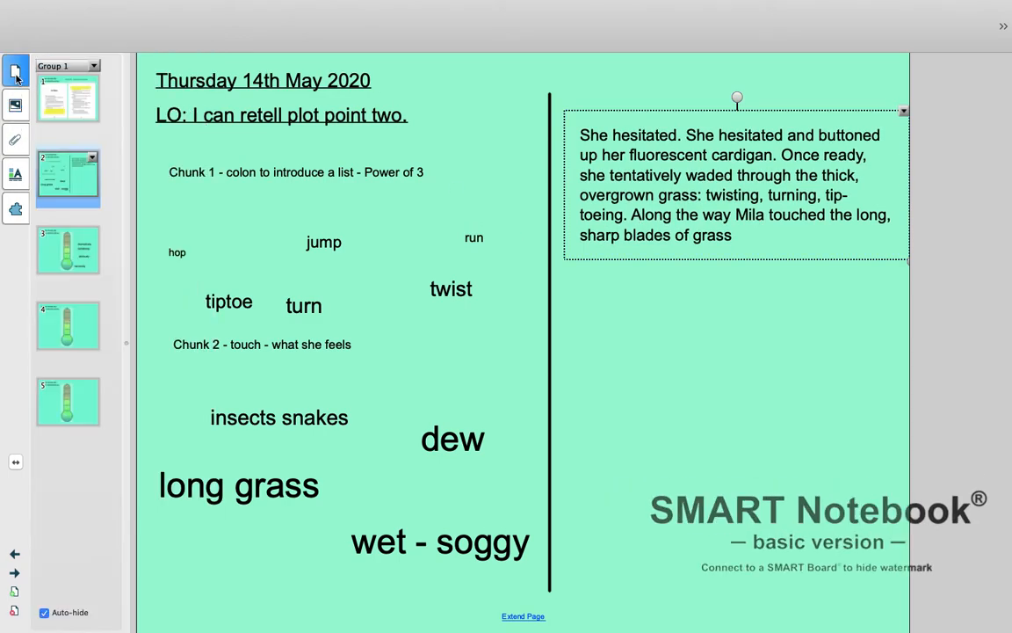
click(67, 325)
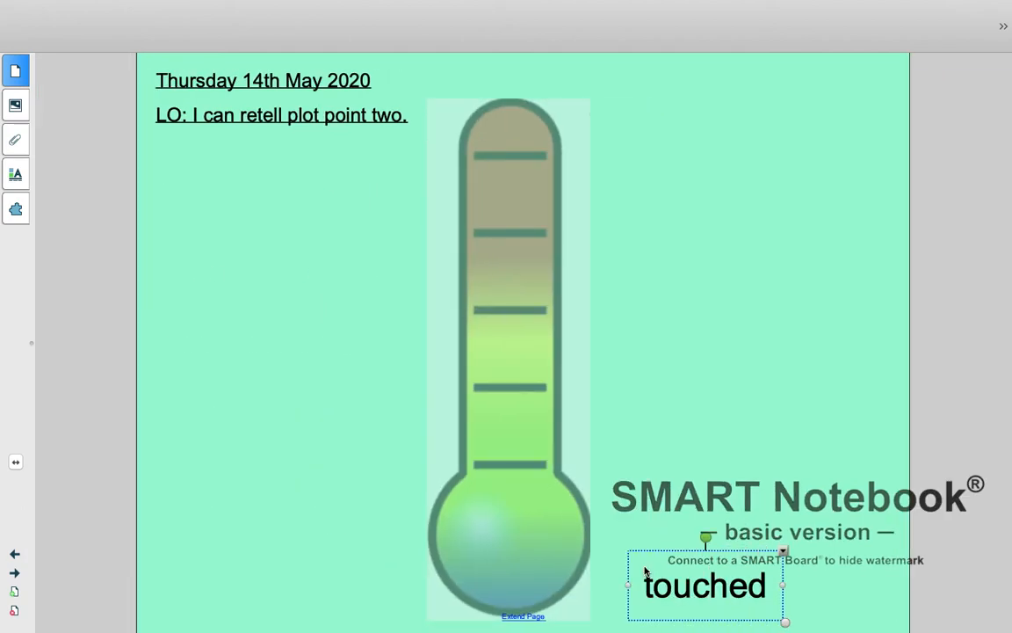
click(679, 434)
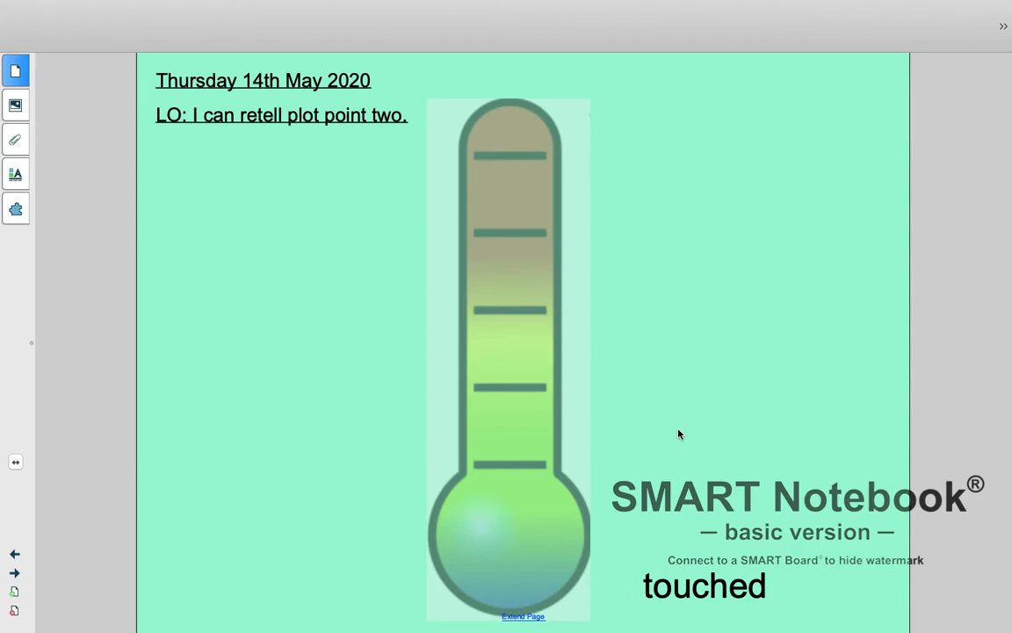
text(endure)
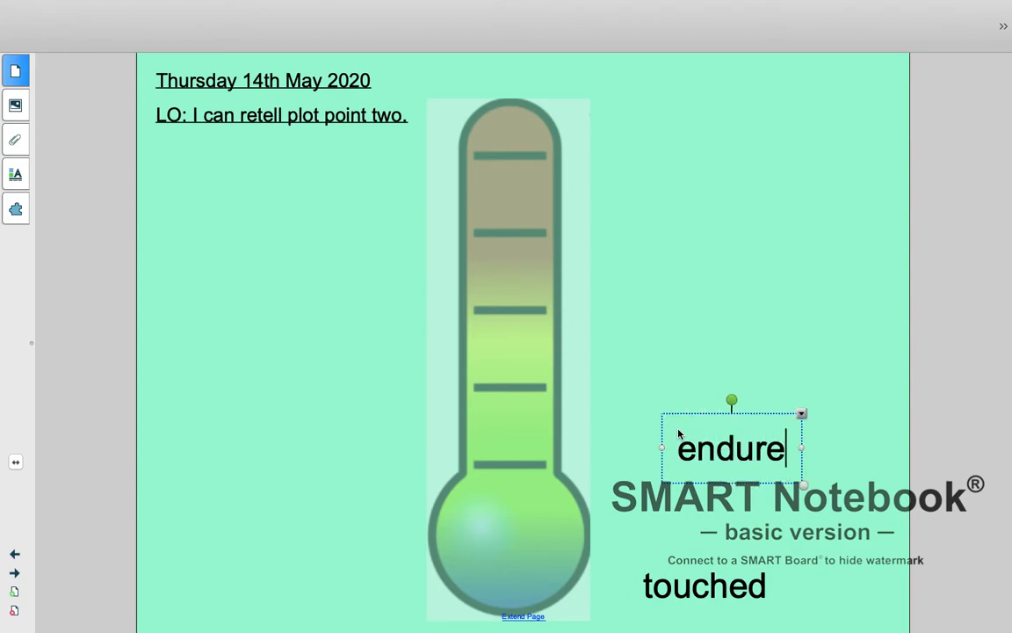
click(702, 343)
text(felt)
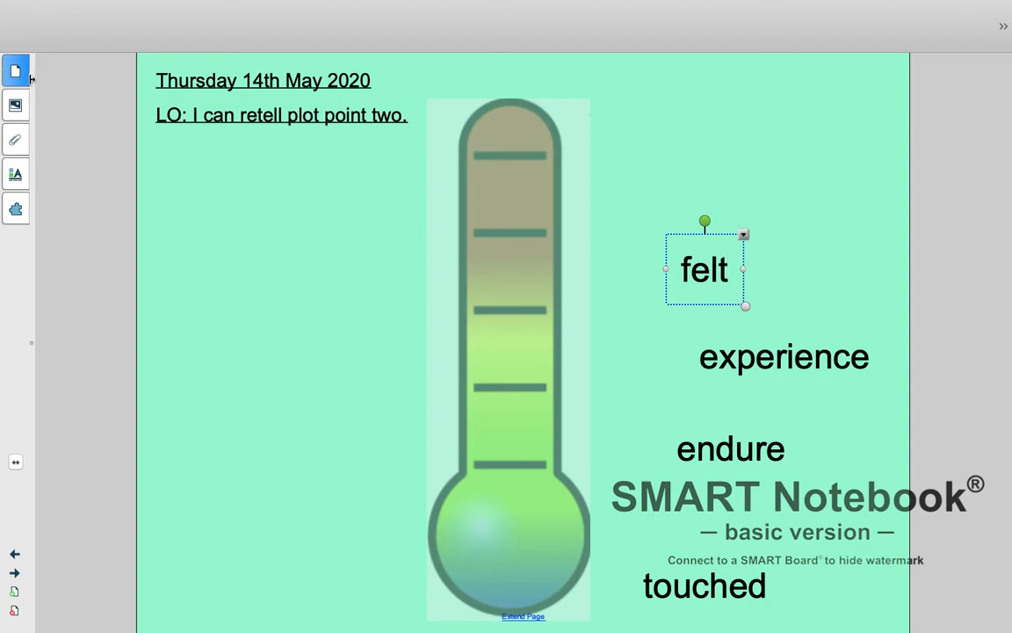
click(15, 68)
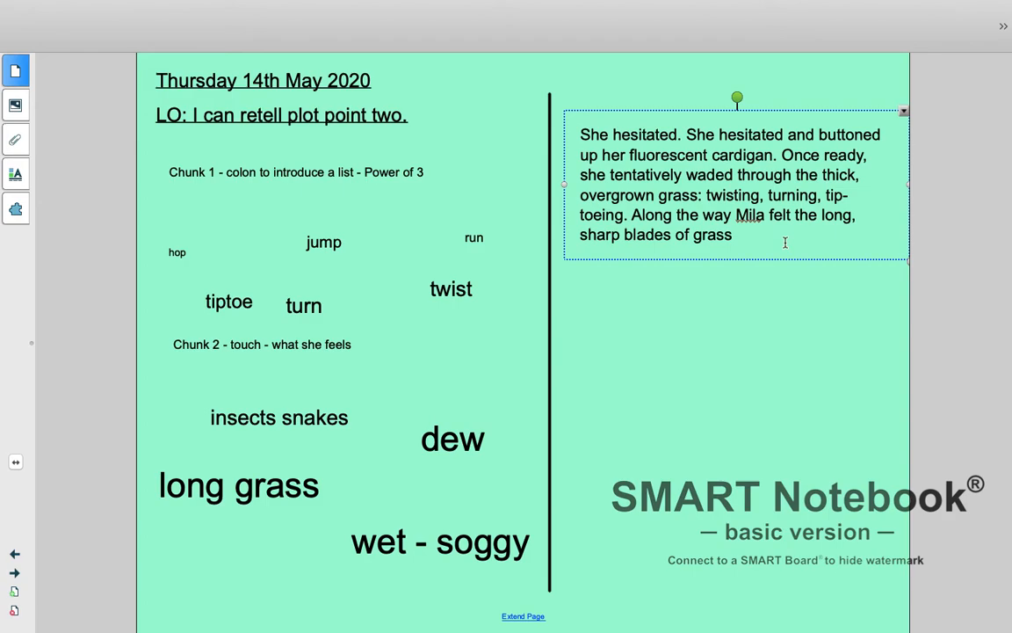
mouse_move(779, 240)
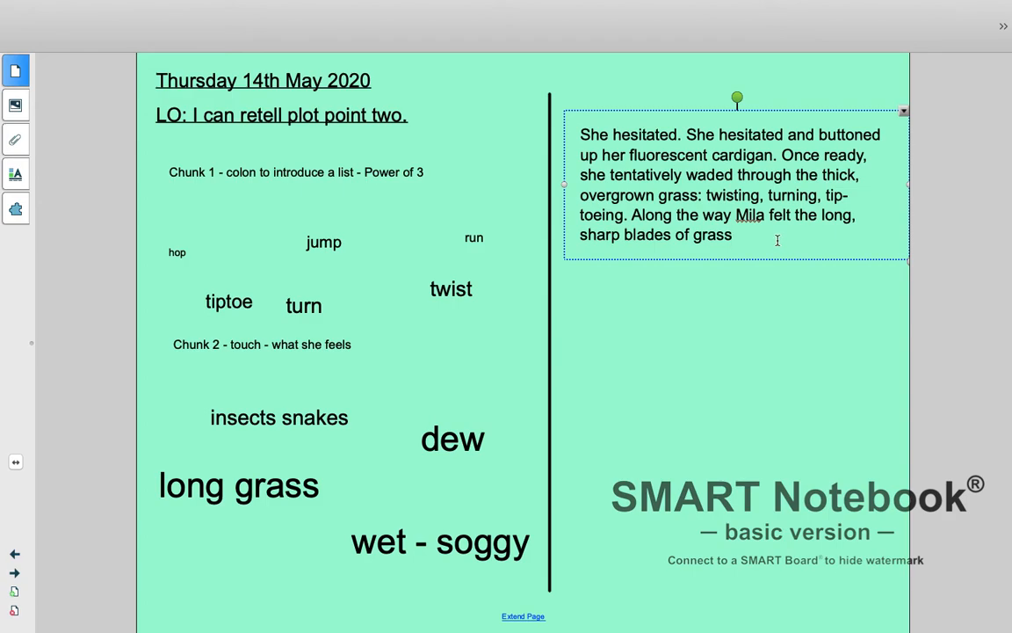
Step: Append 'scratch her uncovered legs. Her feet squelched in the soggy soil and insects' to the paragraph
text(scratch her)
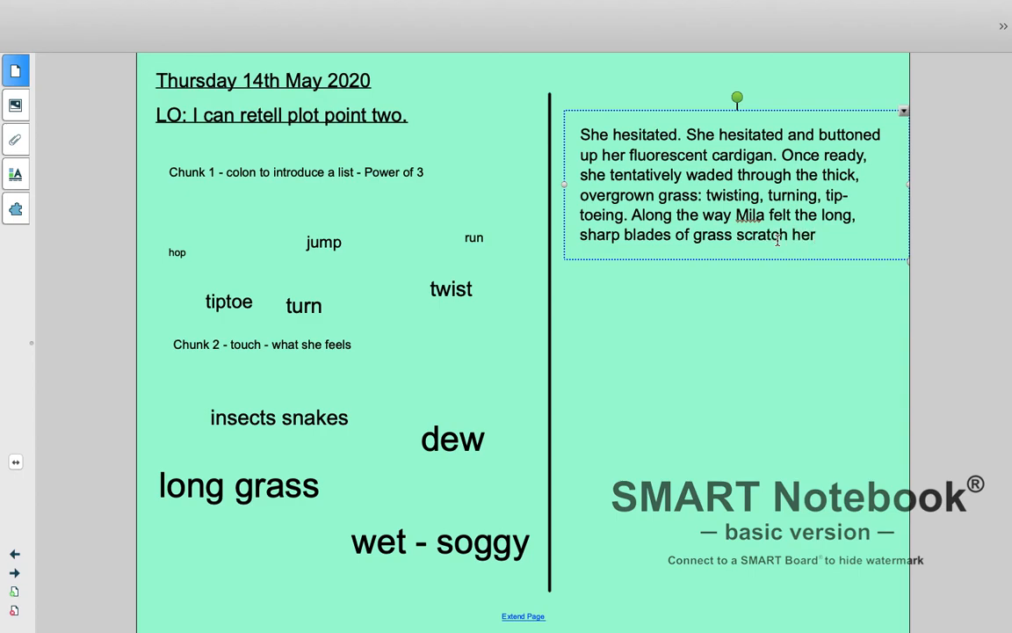
text(uncovered legs.)
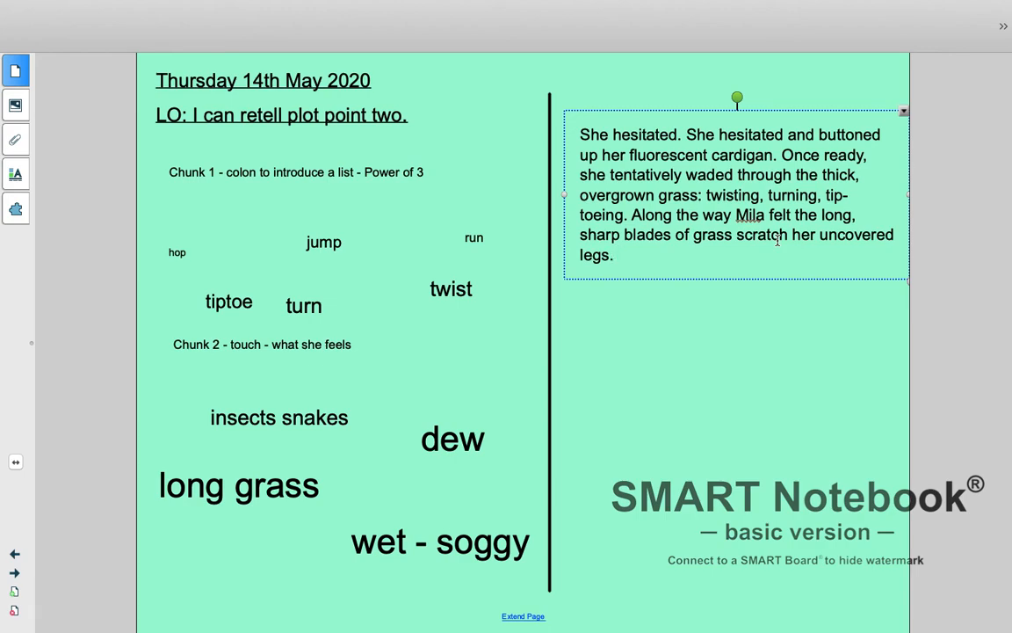
text(her)
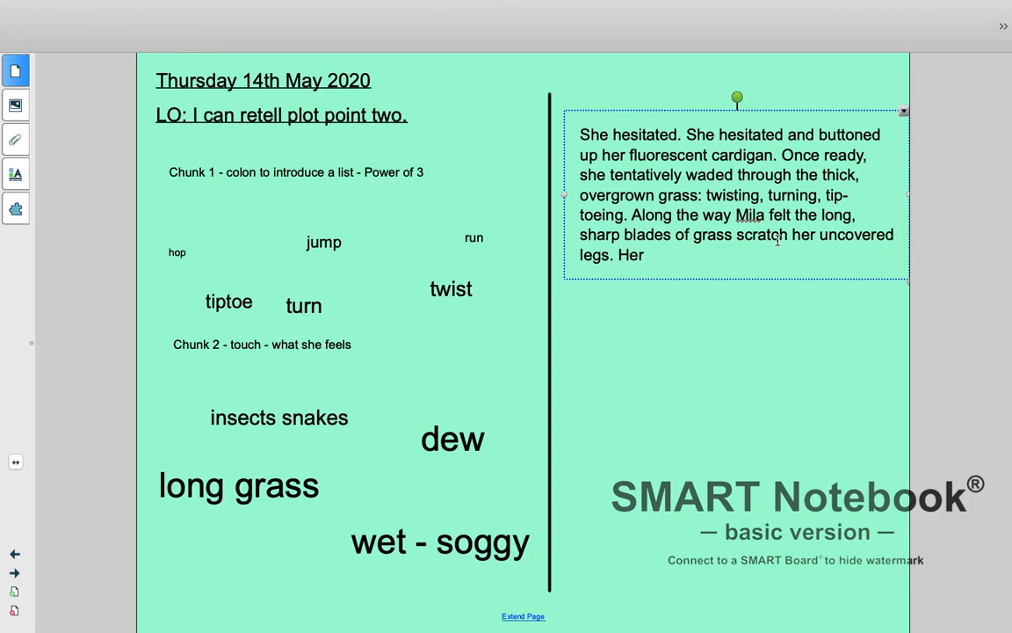
text(feet squ)
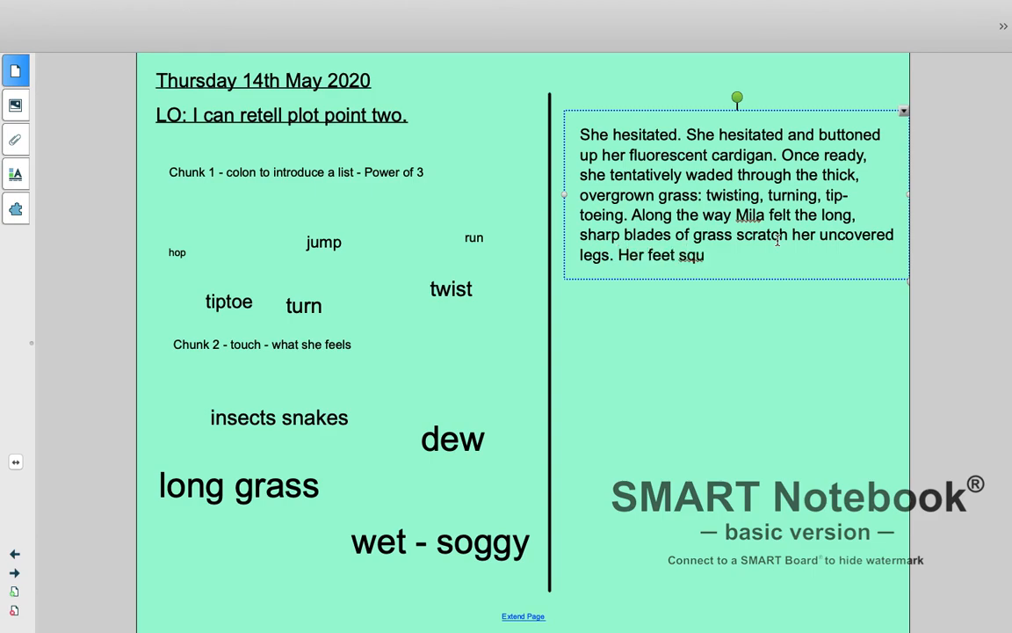
text(elched in the s)
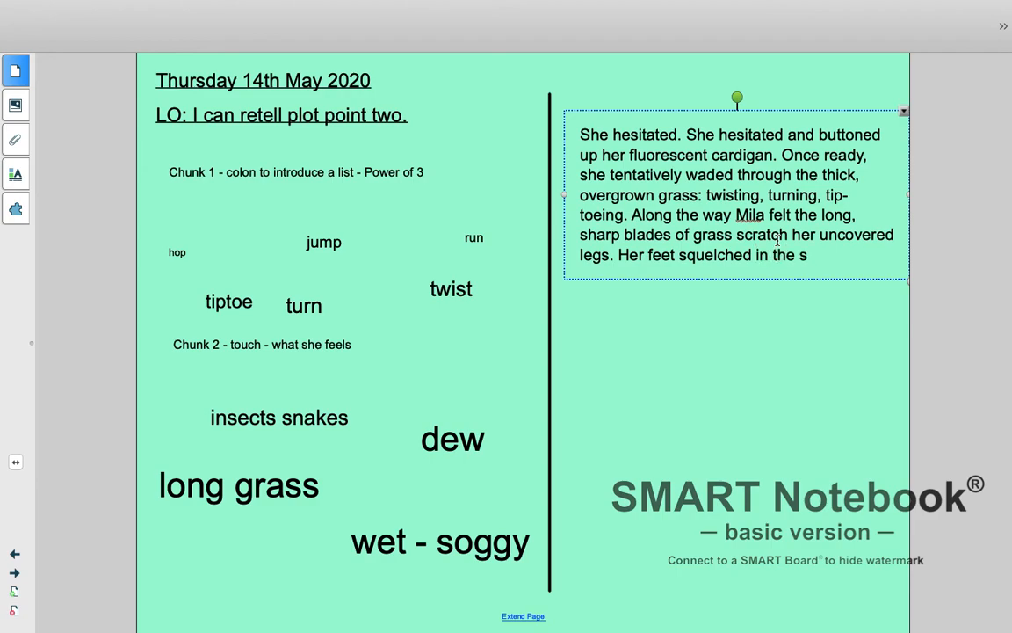
text(oggy soil)
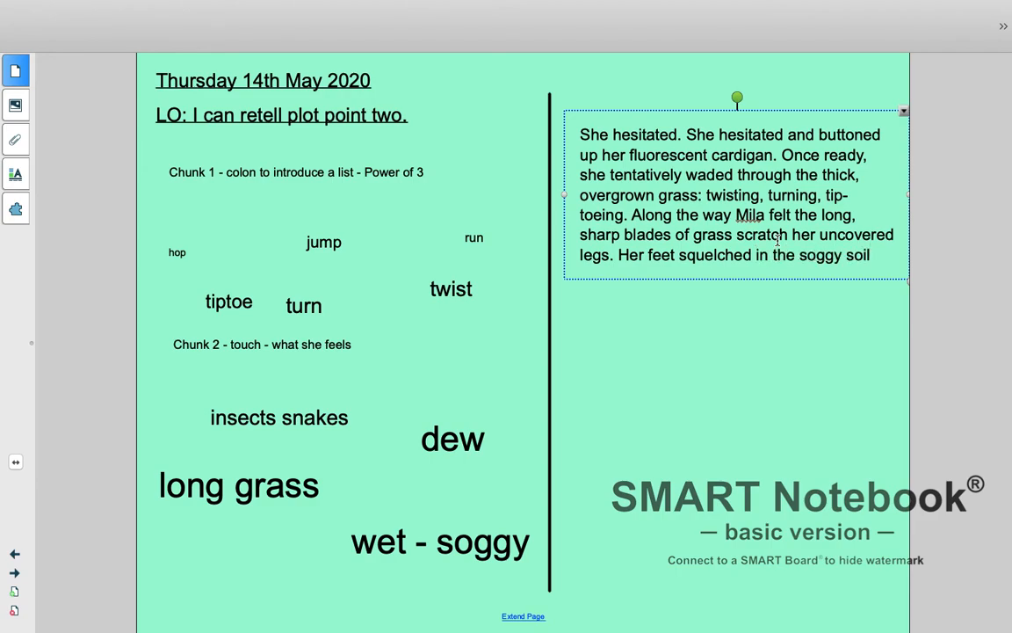
text(a)
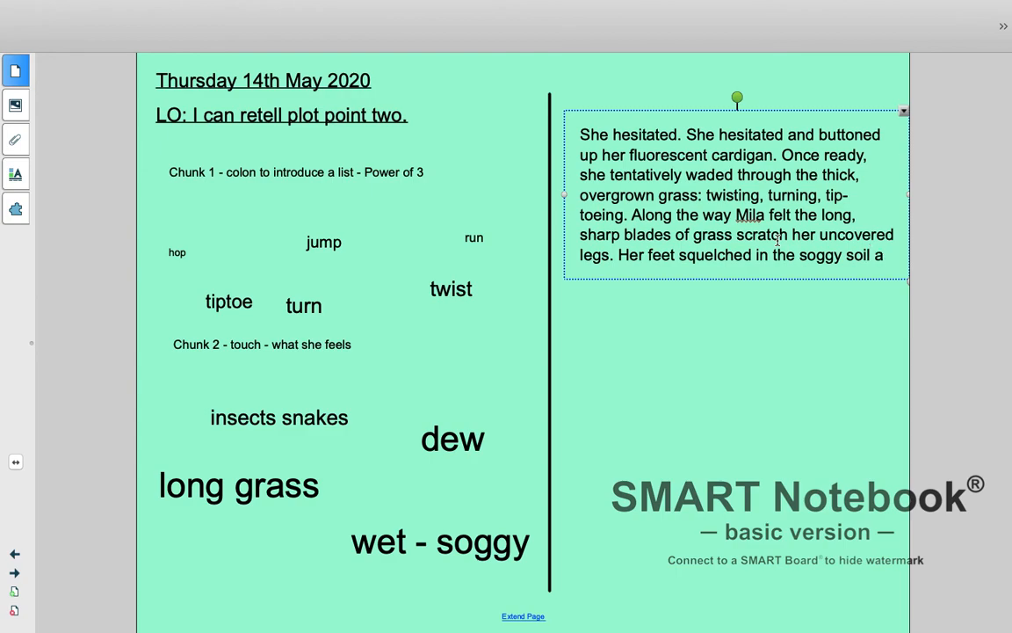
text(and)
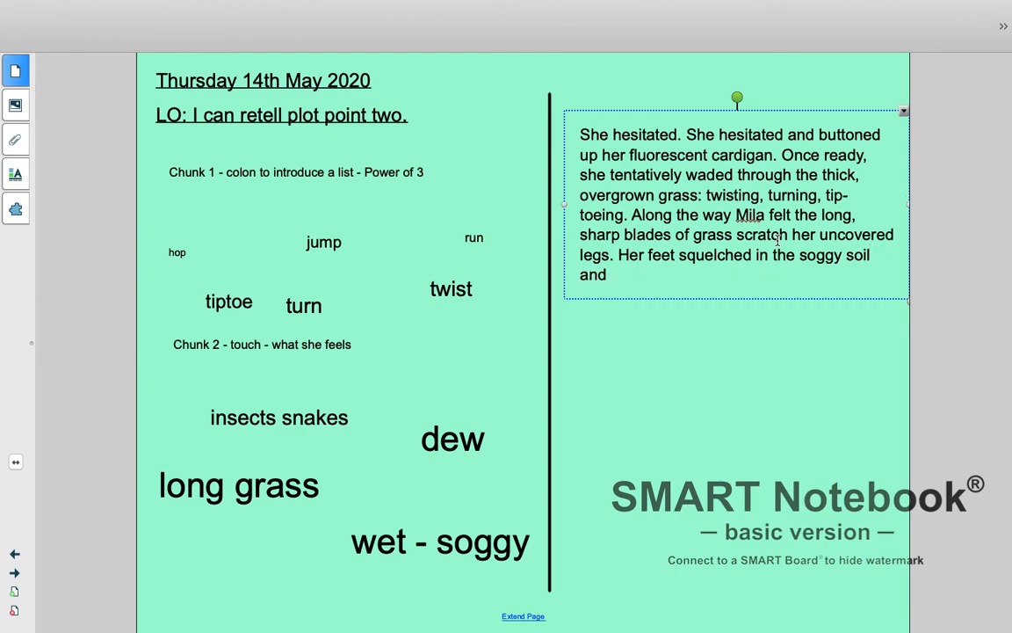
text(insects crawled in between her toes.)
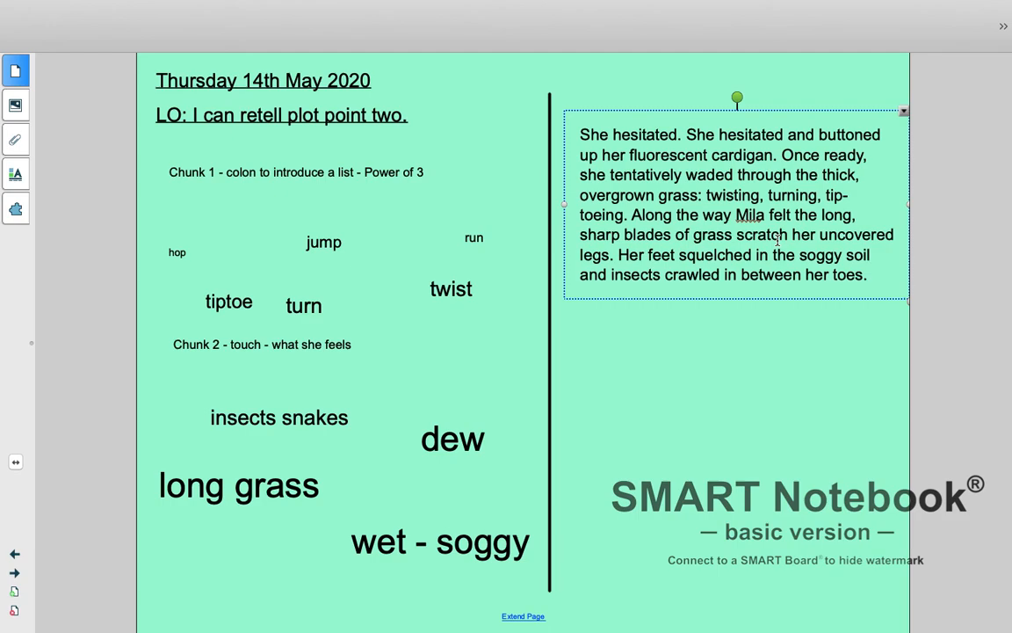
Step: Type the closing sentence 'Finally, she stood before the haunted shed.' at the paragraph's end
text(F)
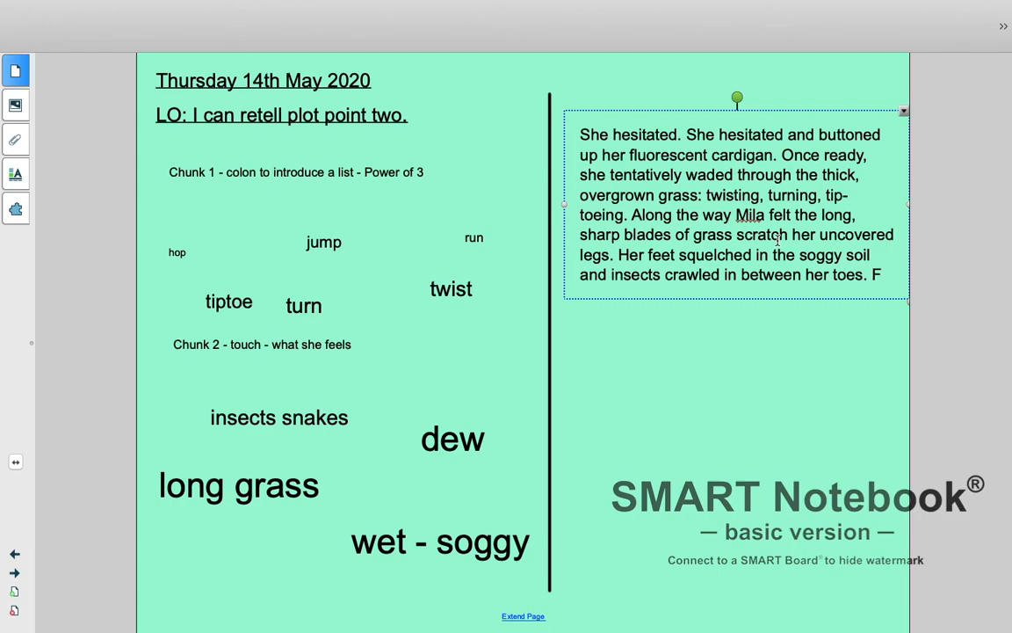
text(inally,)
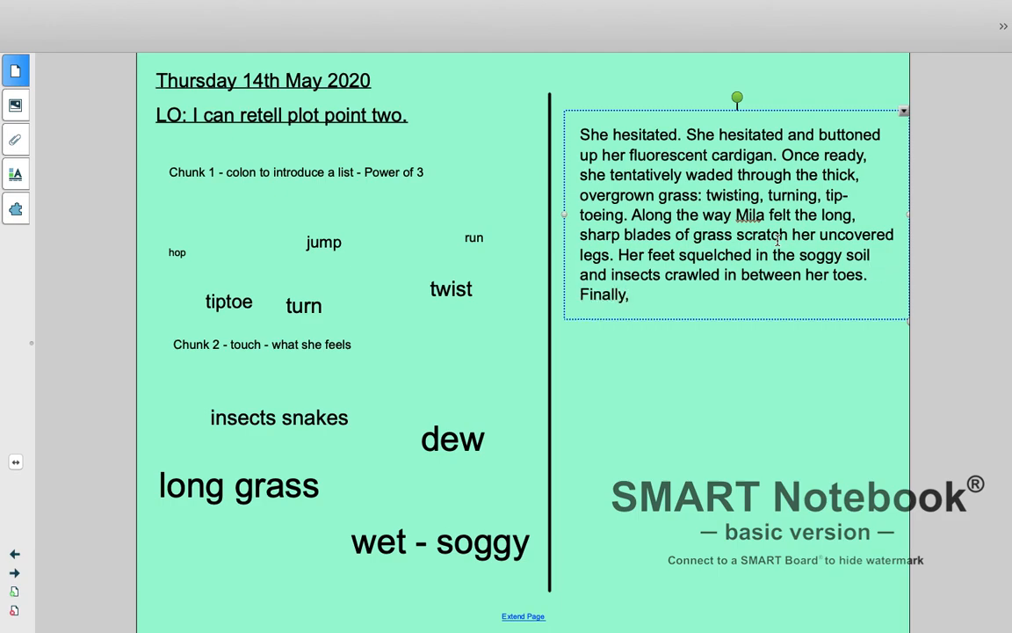
text(she)
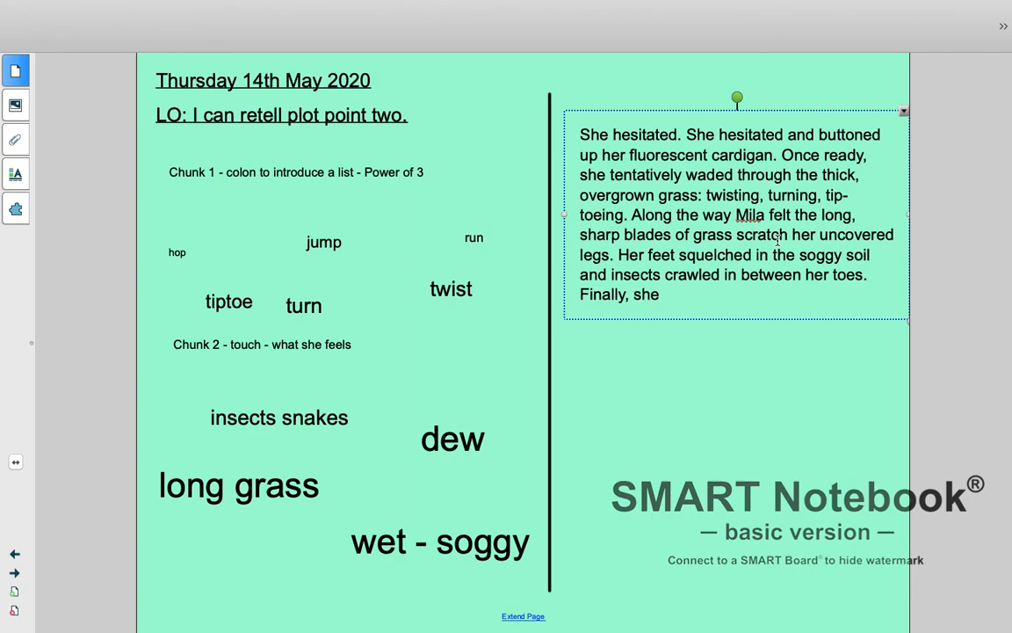
text(stood before)
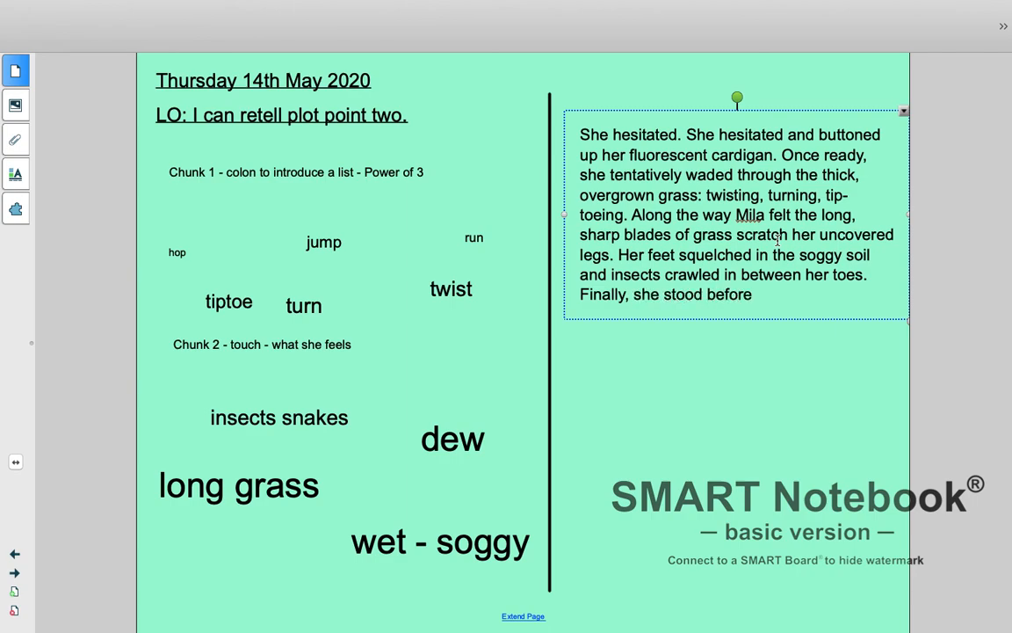
text(the haunted h)
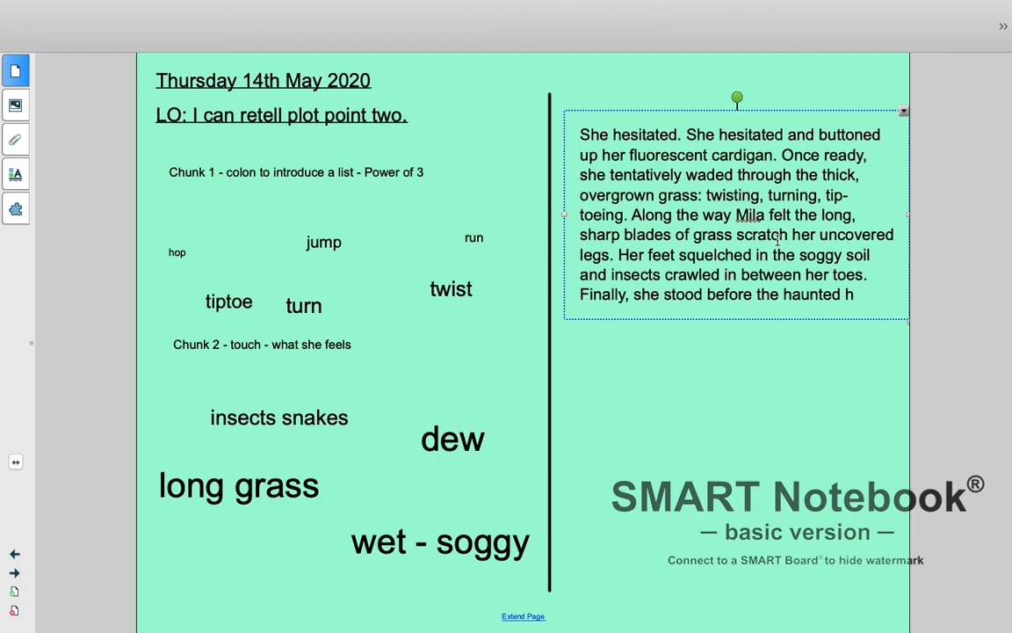
text(shed)
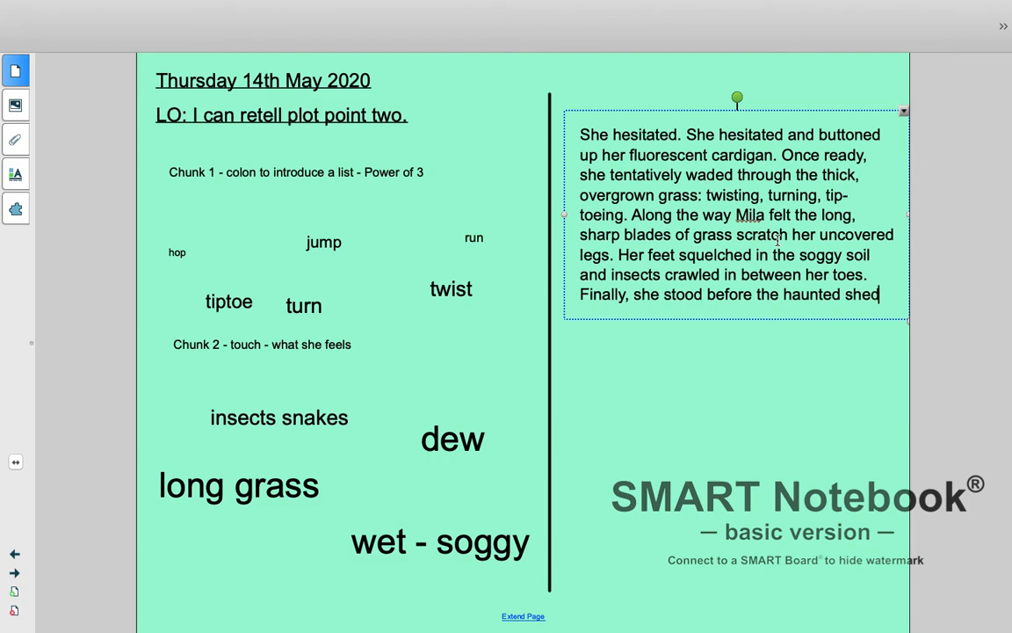
text(.)
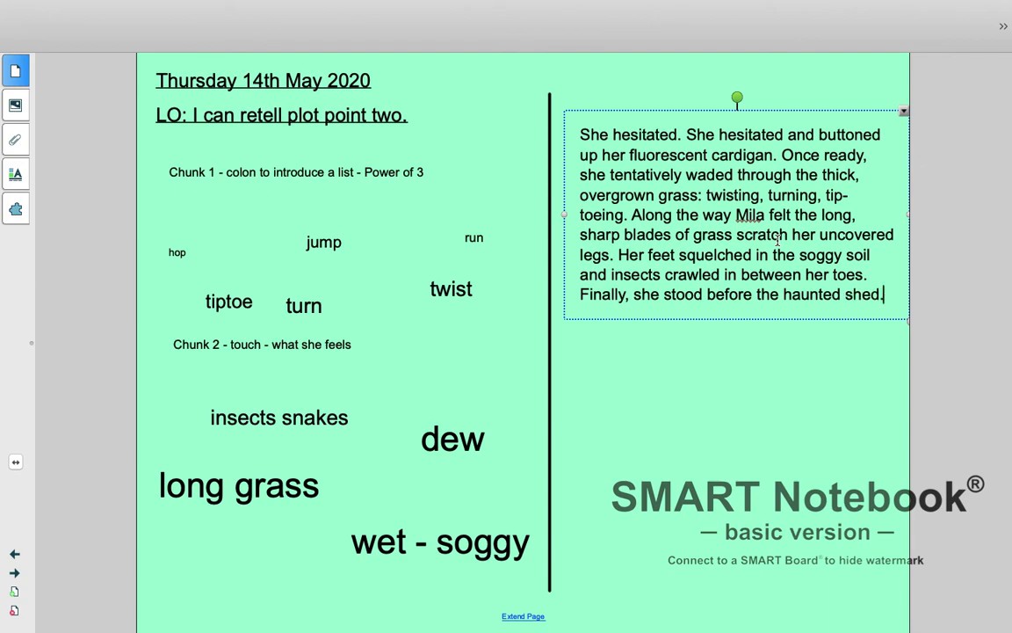